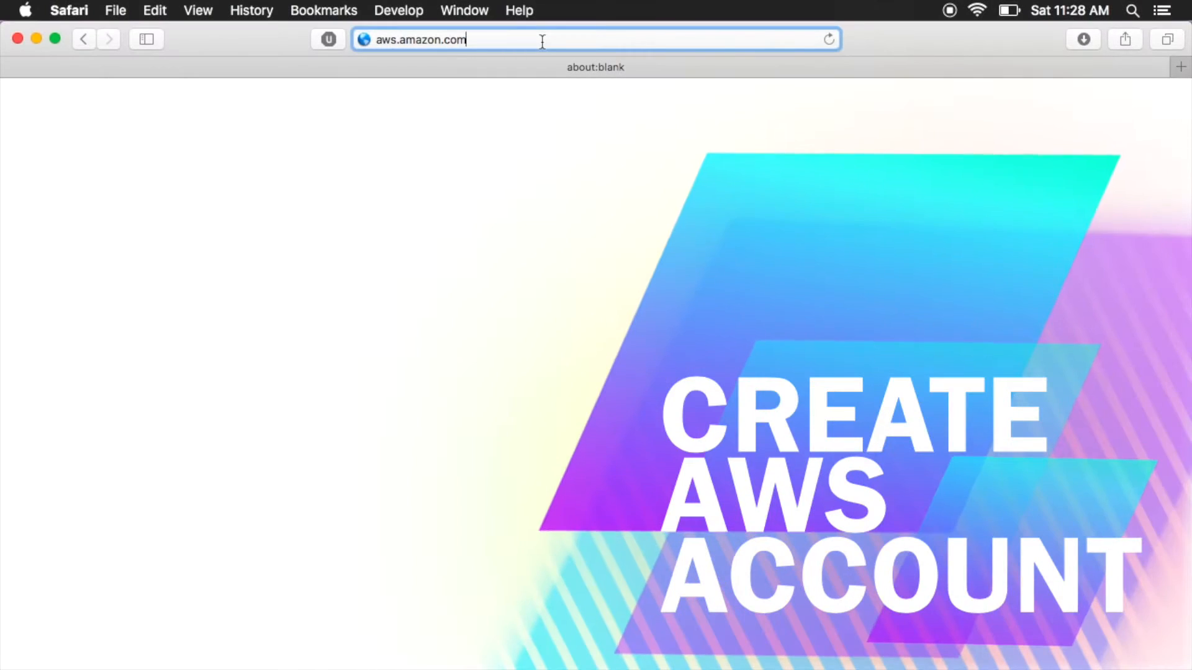
Load aws.amazon.com, begin a free account and sign in as a returning Amazon user
{"action": "key", "text": "Return"}
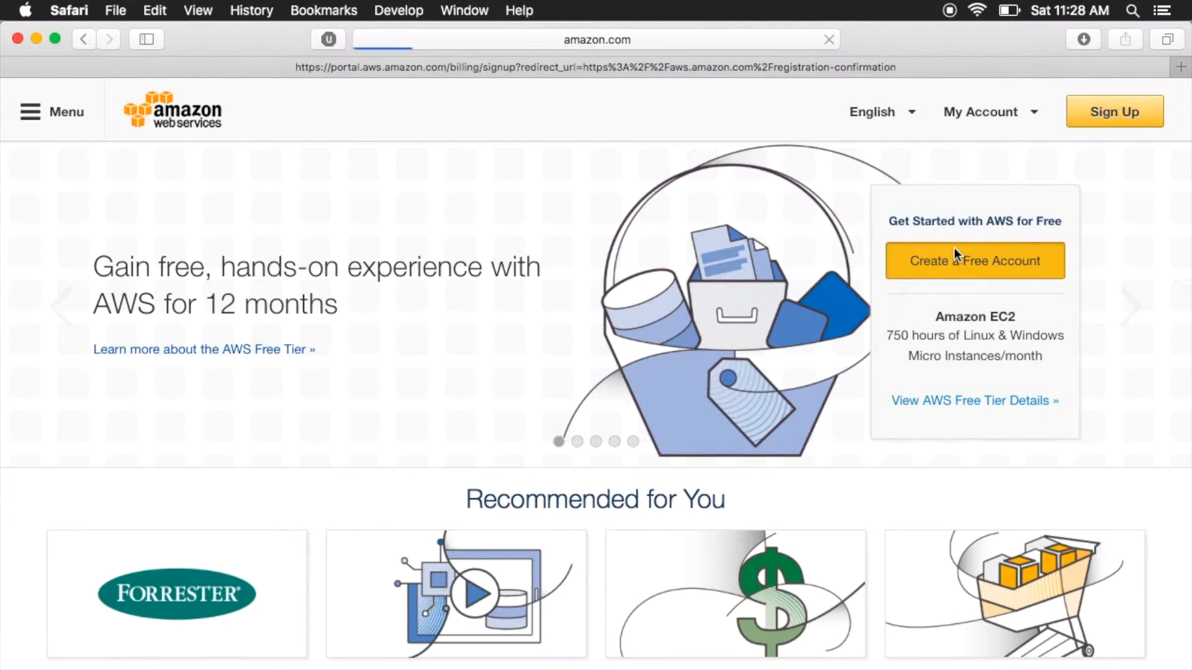
{"action": "left_click", "coordinate": [974, 261]}
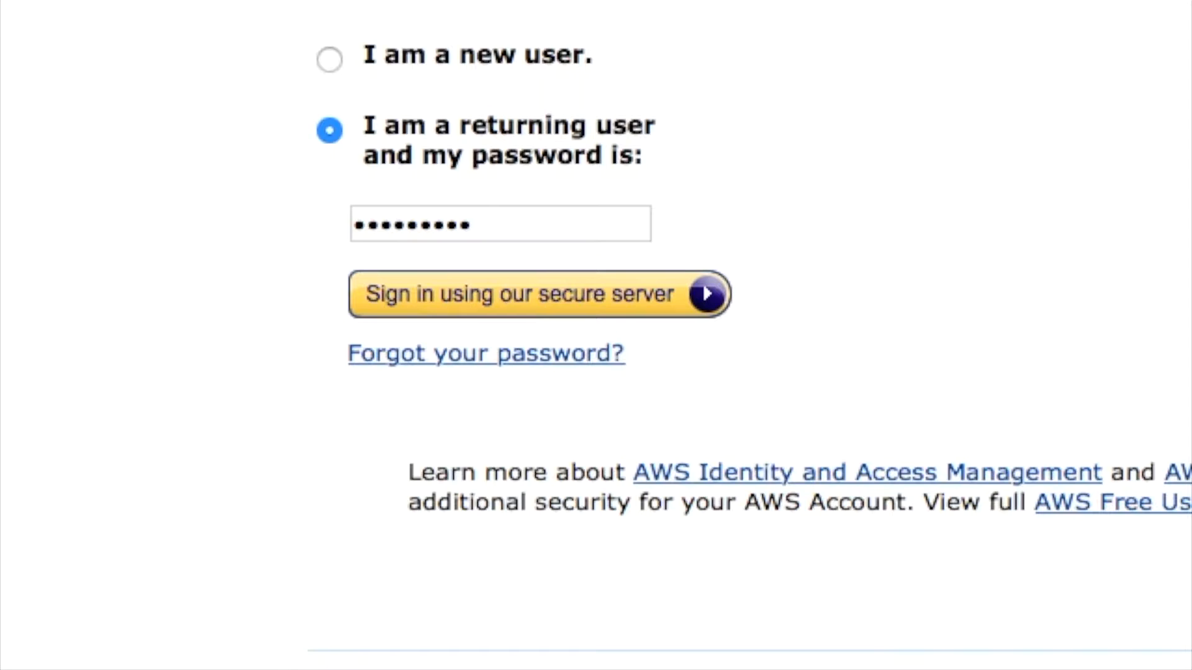
{"action": "left_click", "coordinate": [538, 295]}
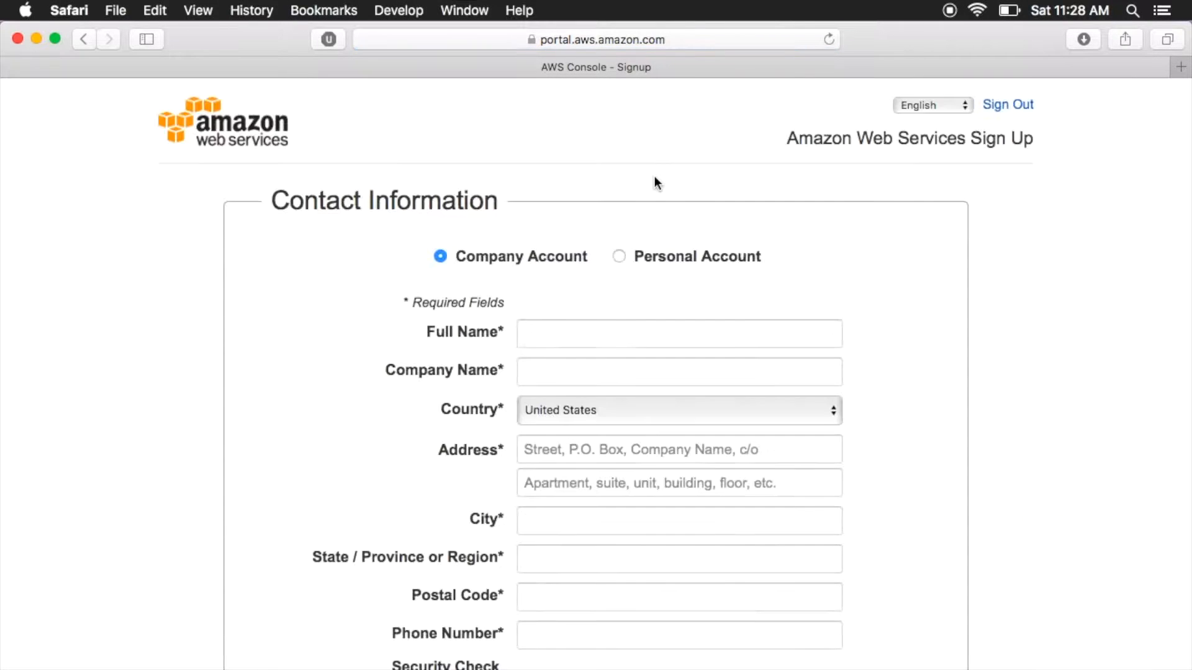
Register as a Personal Account, verify by phone call and choose the Basic (Free) support plan
{"action": "left_click", "coordinate": [619, 256]}
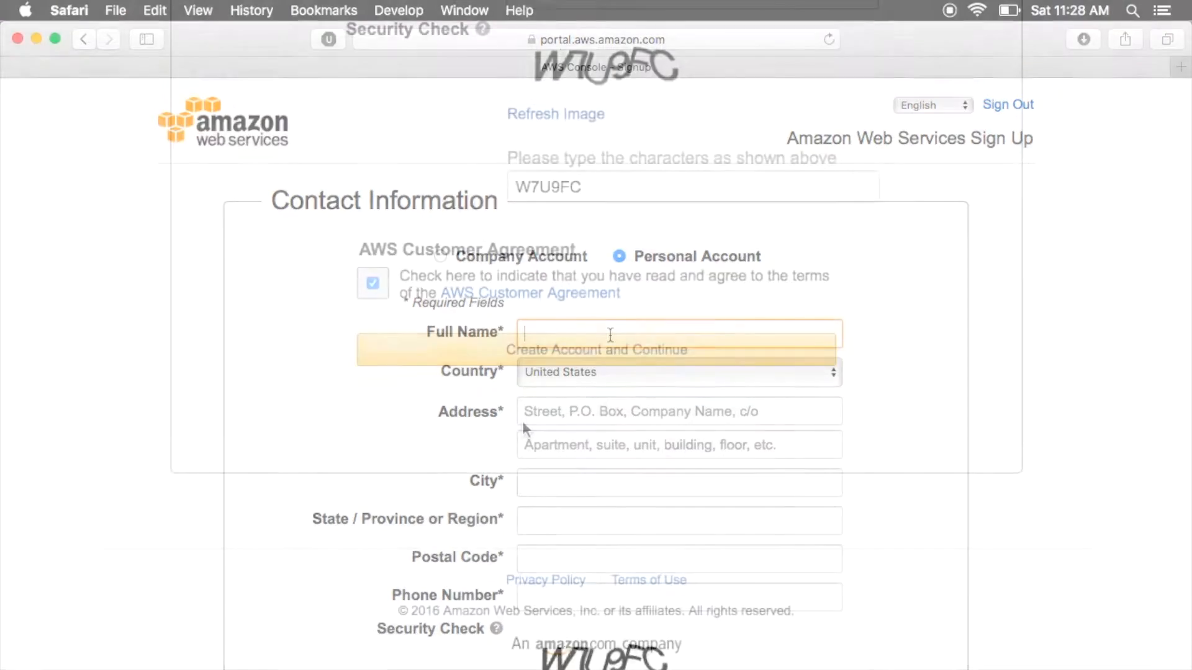
{"action": "left_click", "coordinate": [595, 350]}
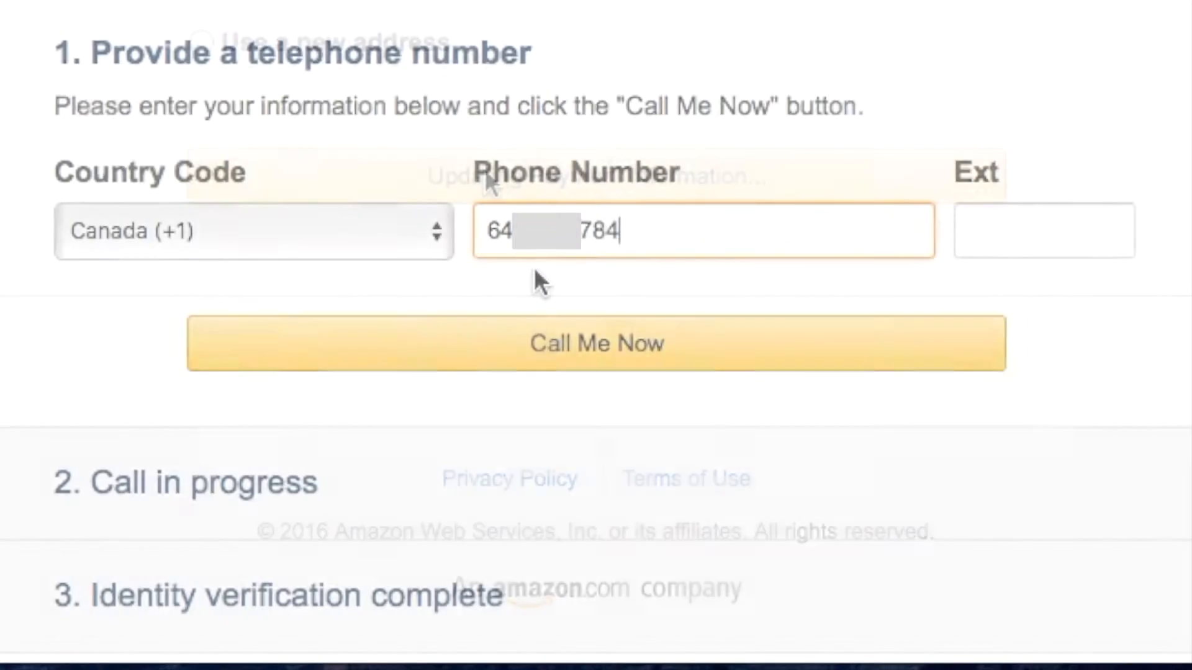
{"action": "left_click", "coordinate": [596, 344]}
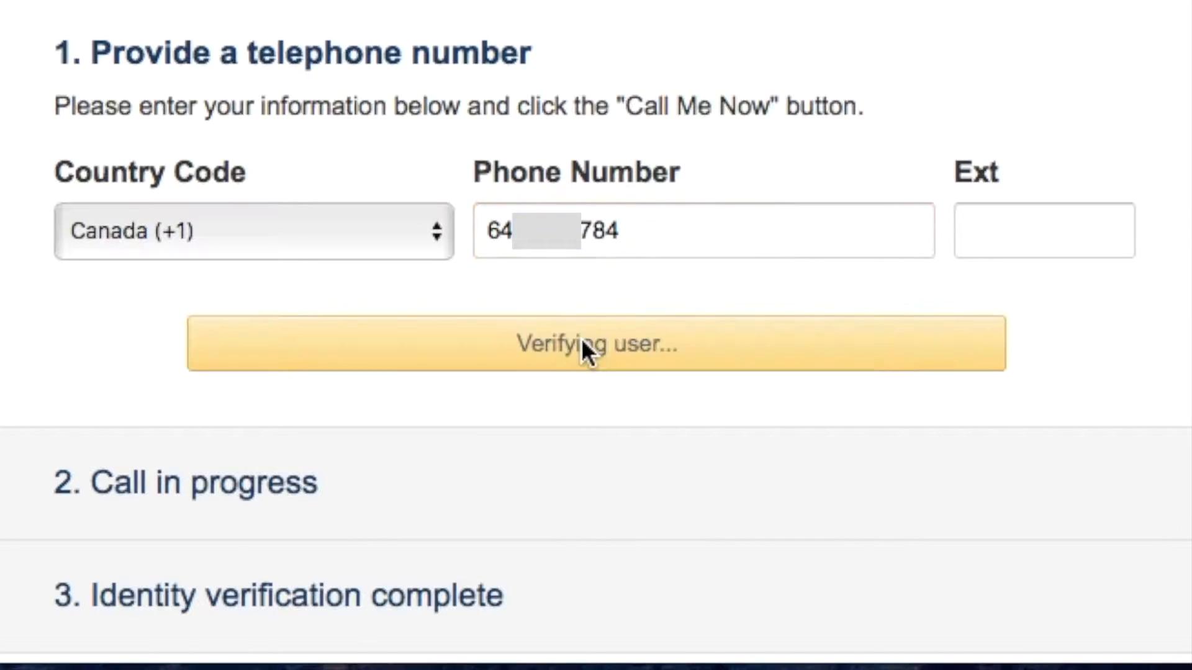
{"action": "left_click", "coordinate": [596, 344]}
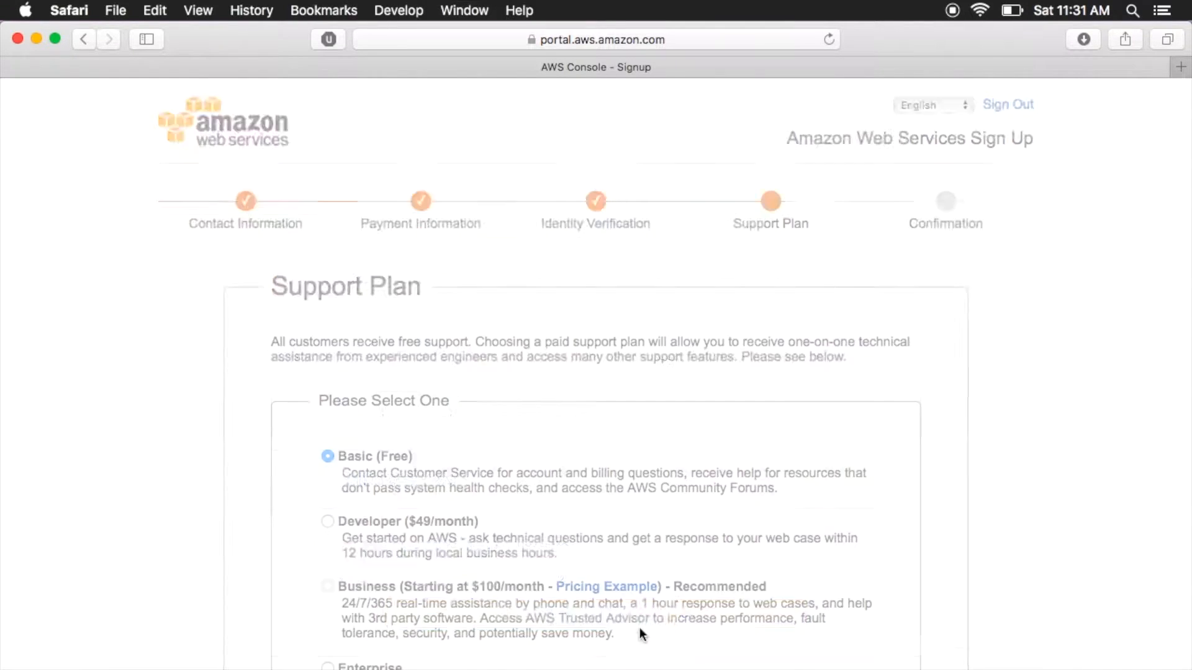
{"action": "left_click", "coordinate": [594, 537]}
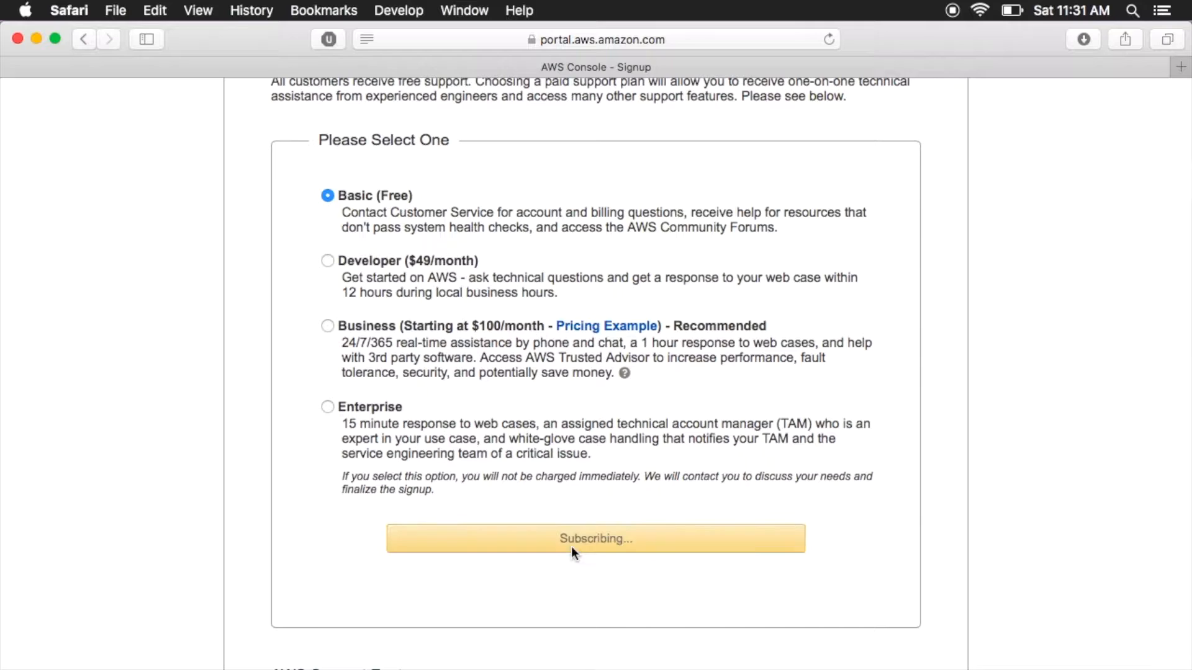
{"action": "left_click", "coordinate": [594, 537]}
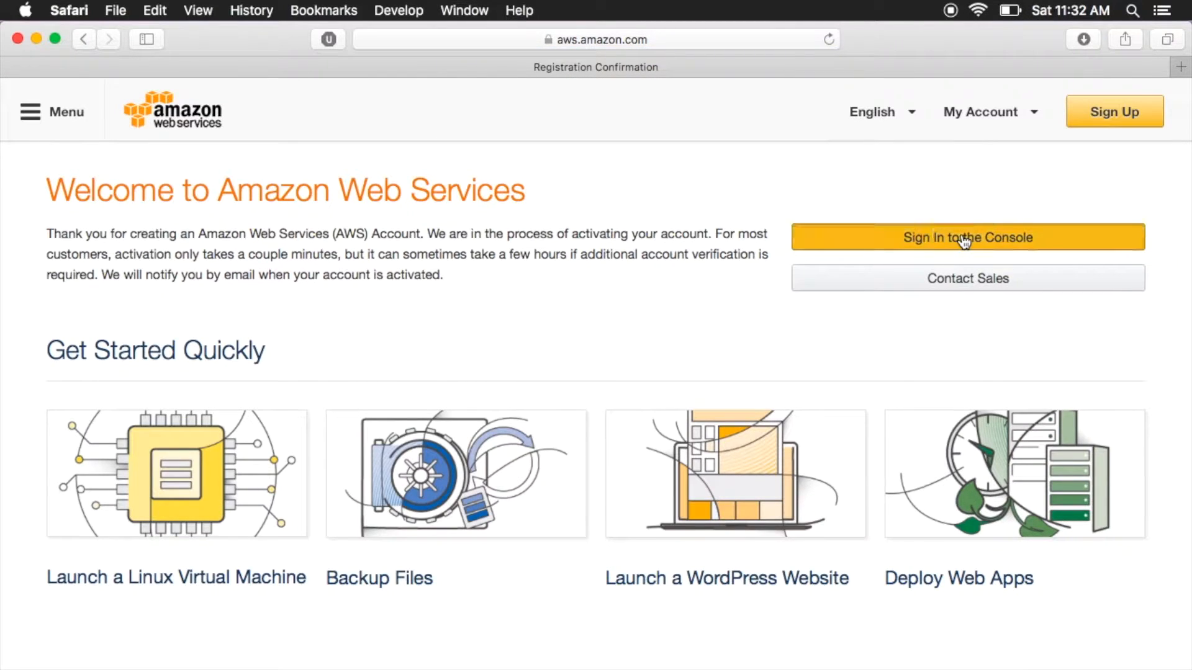
Launch a new EC2 instance and search the Community AMIs for 'kindle'
{"action": "left_click", "coordinate": [967, 237]}
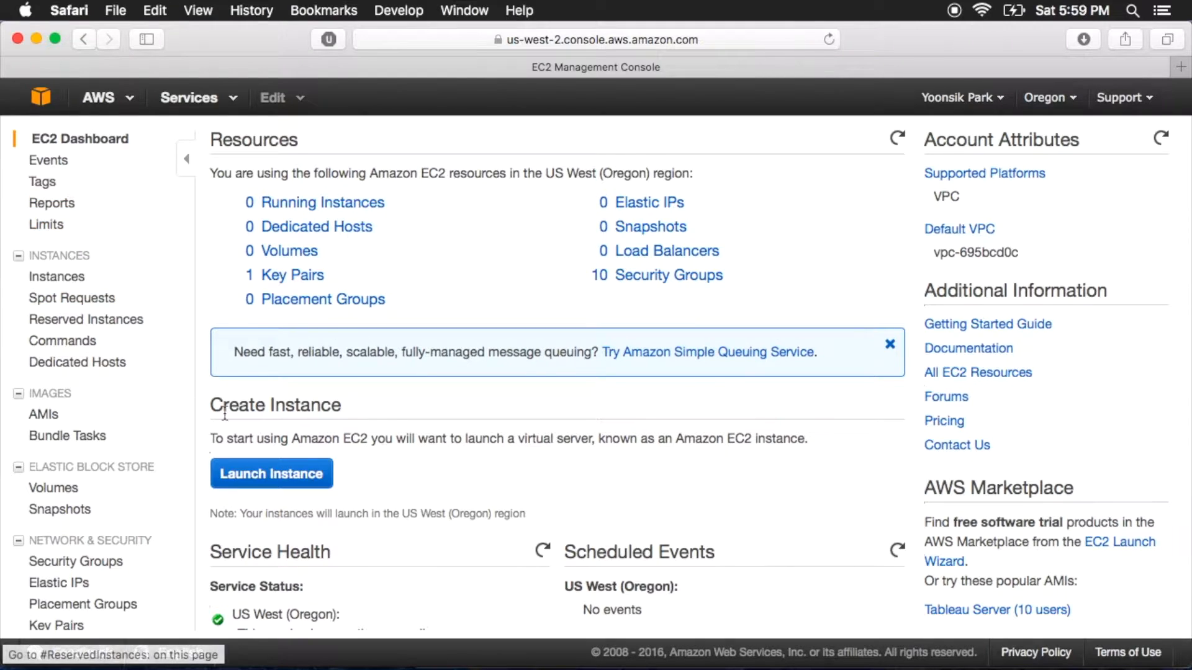
{"action": "left_click", "coordinate": [270, 473]}
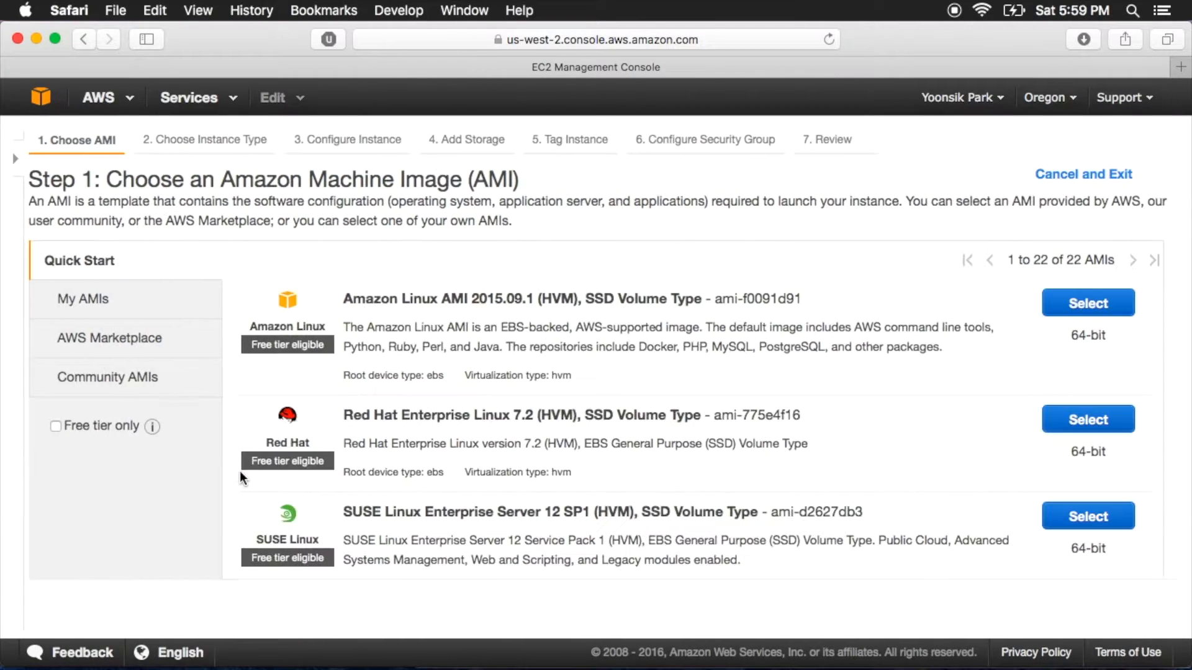
{"action": "left_click", "coordinate": [107, 377]}
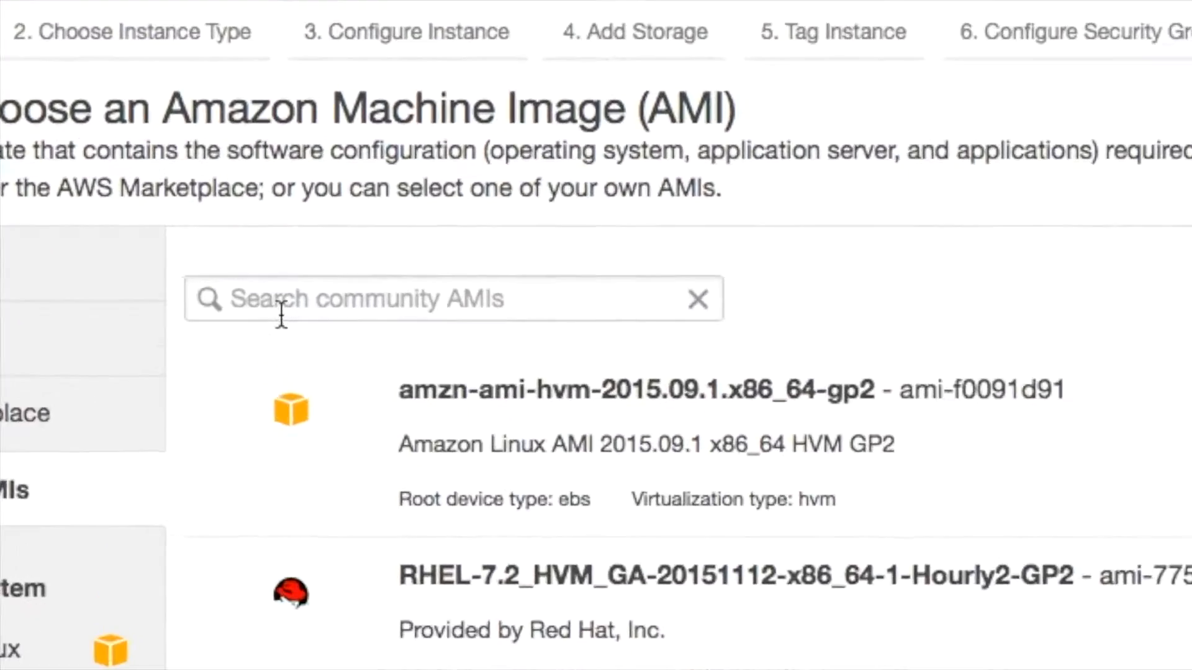
{"action": "type", "text": "kindle"}
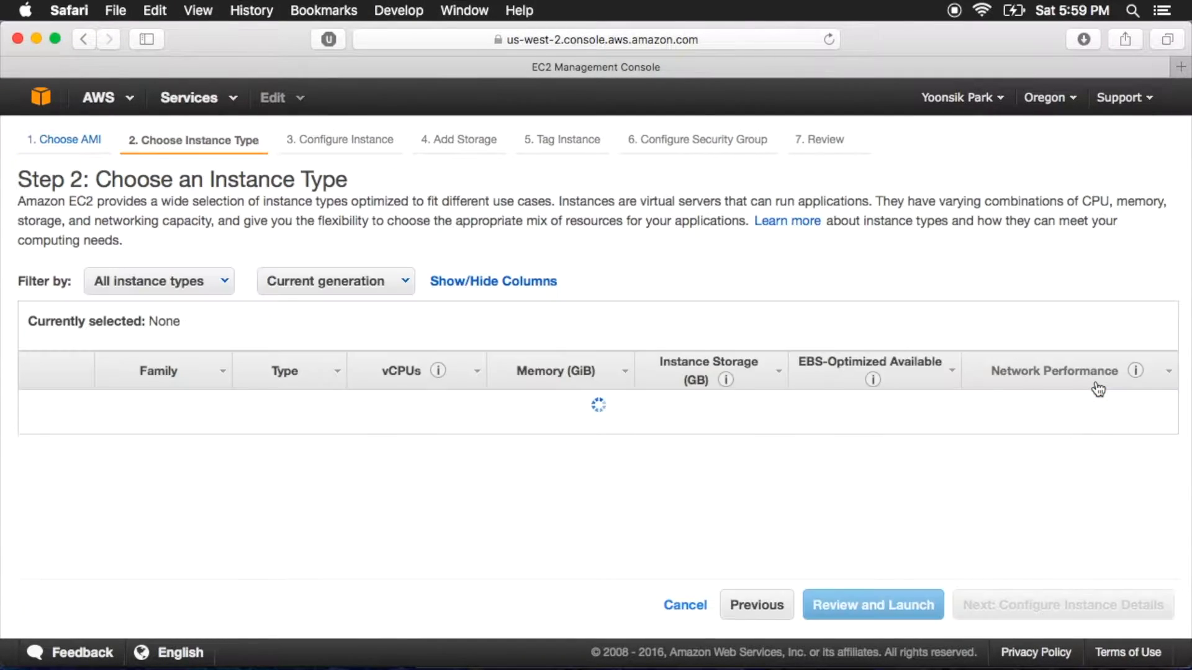
Choose t2.micro and add an HTTP rule to the security group before reviewing
{"action": "left_click", "coordinate": [873, 604]}
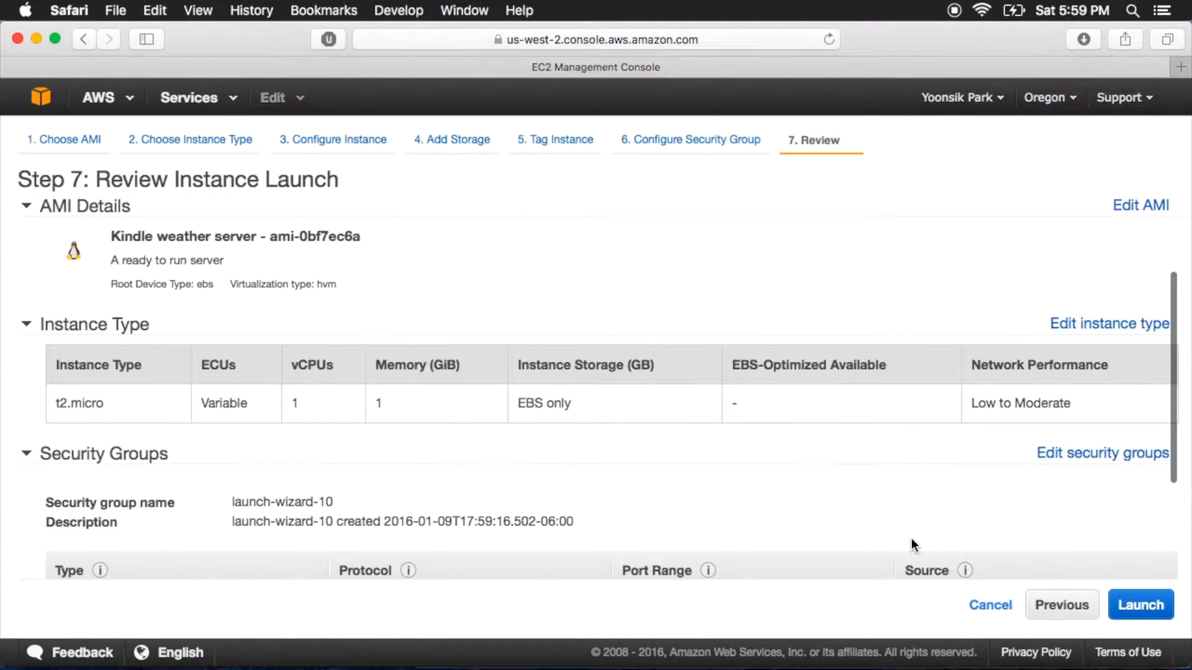
{"action": "left_click", "coordinate": [1061, 605]}
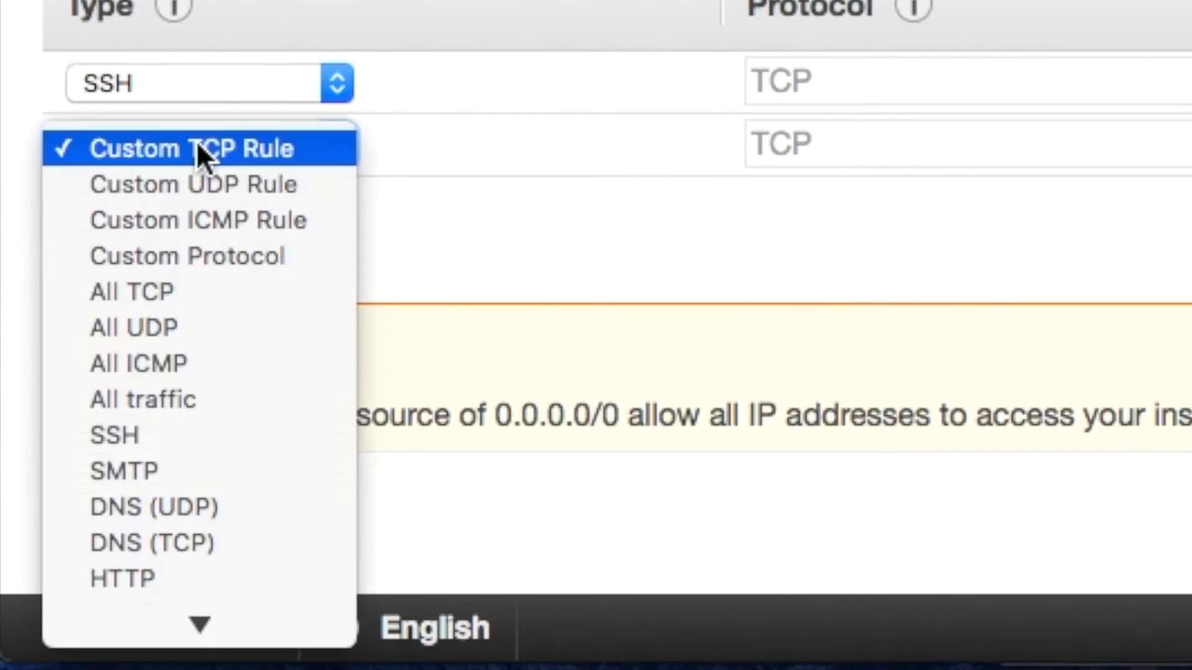
{"action": "mouse_move", "coordinate": [194, 577]}
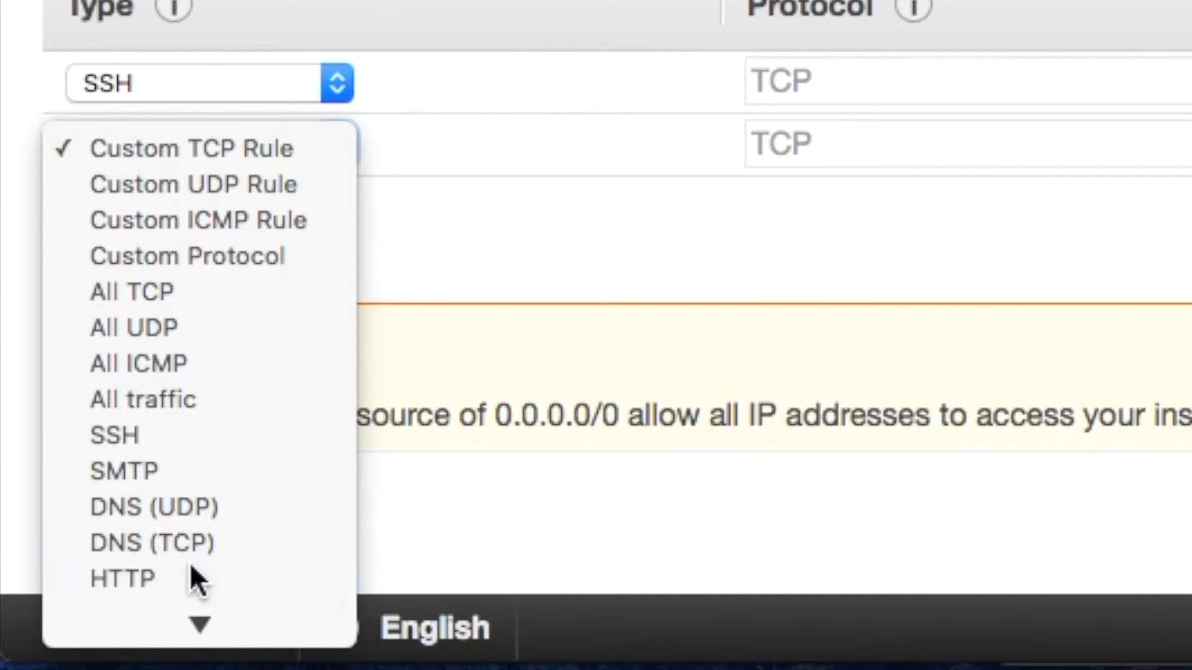
{"action": "left_click", "coordinate": [121, 579]}
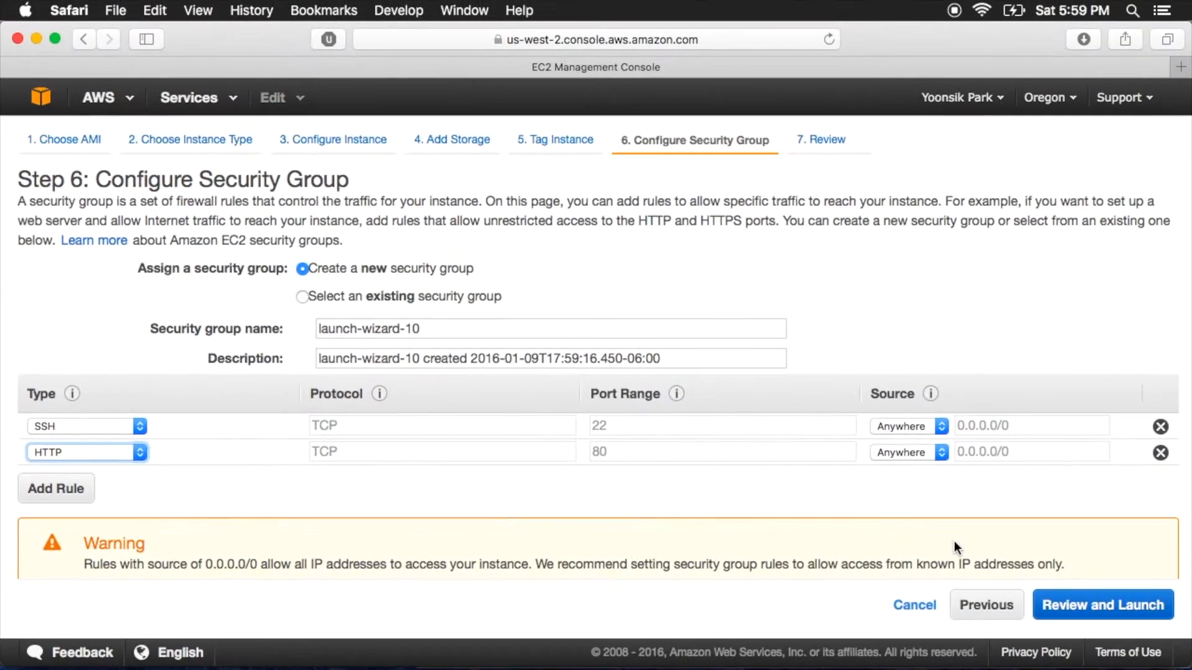
{"action": "left_click", "coordinate": [1101, 605]}
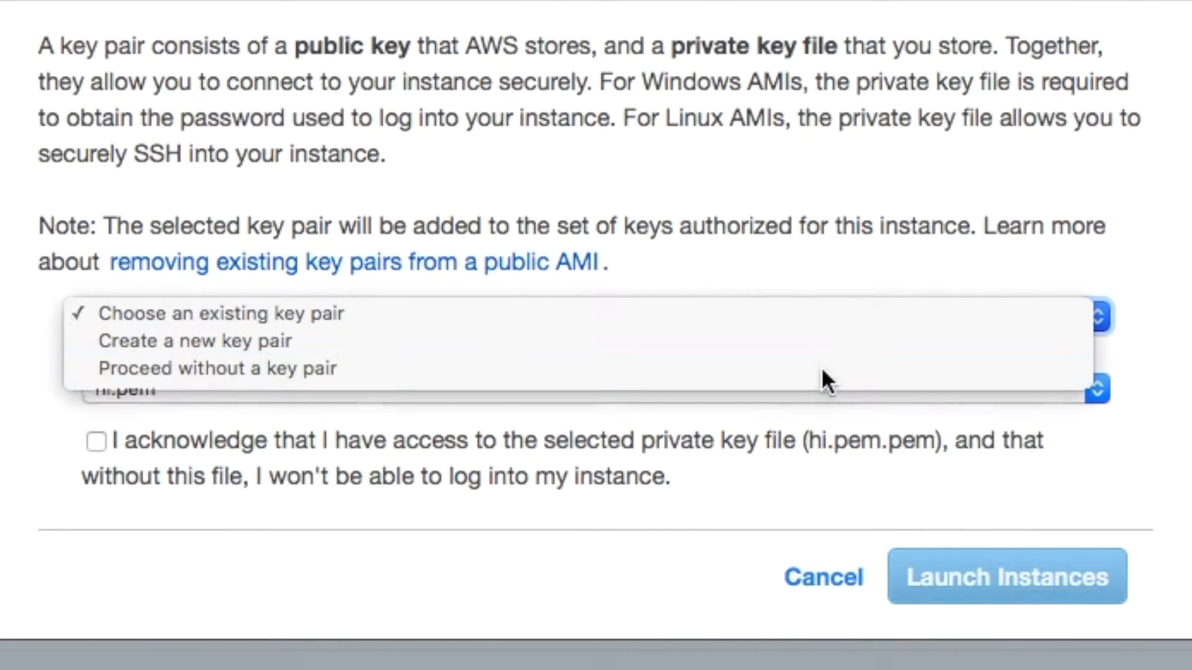
Launch the instance proceeding without a key pair
{"action": "left_click", "coordinate": [217, 367]}
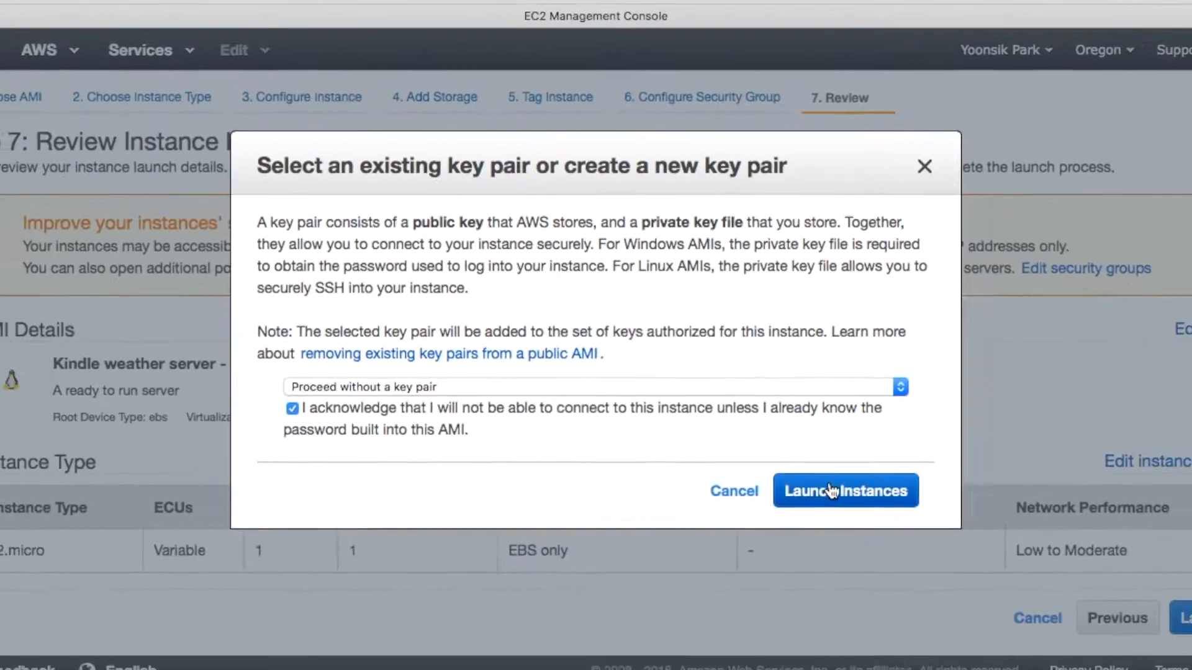
{"action": "left_click", "coordinate": [844, 490]}
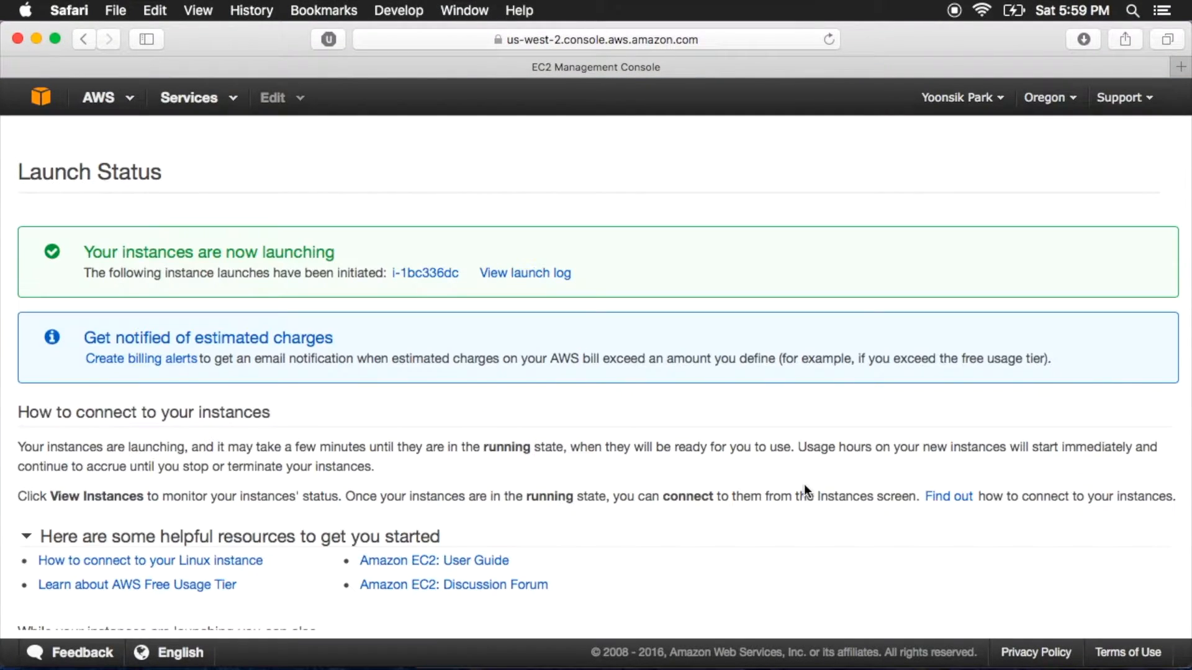
Refresh the instance list until running and select its public IP 54.213.174.119
{"action": "left_click", "coordinate": [425, 273]}
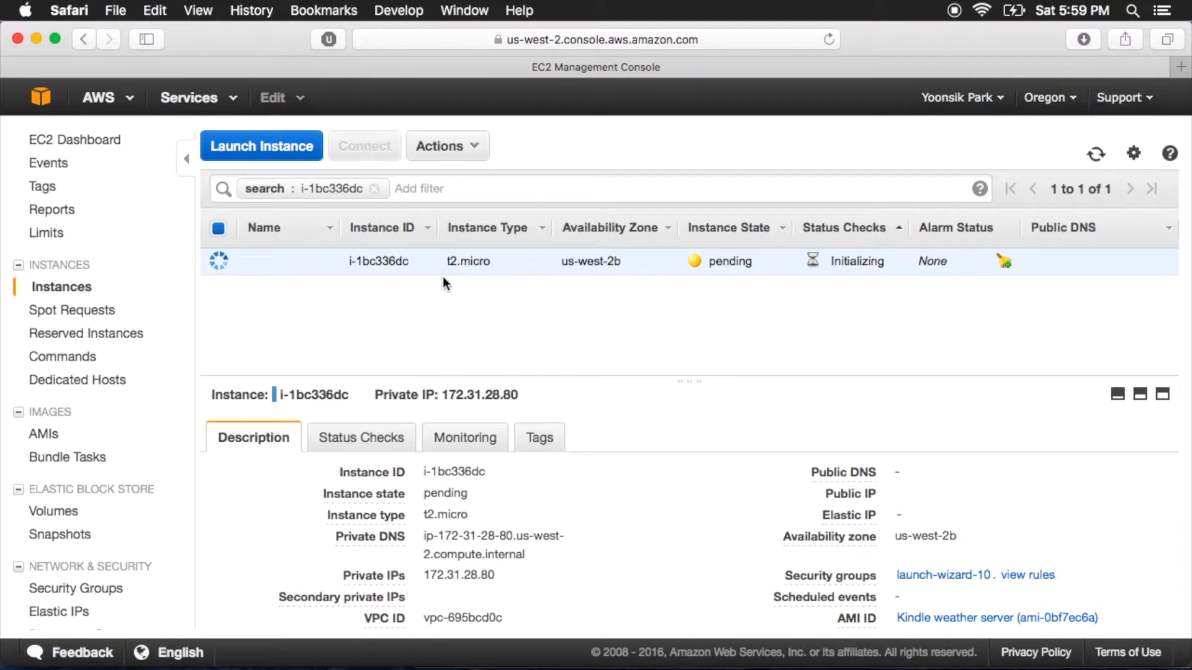
{"action": "left_click", "coordinate": [1097, 154]}
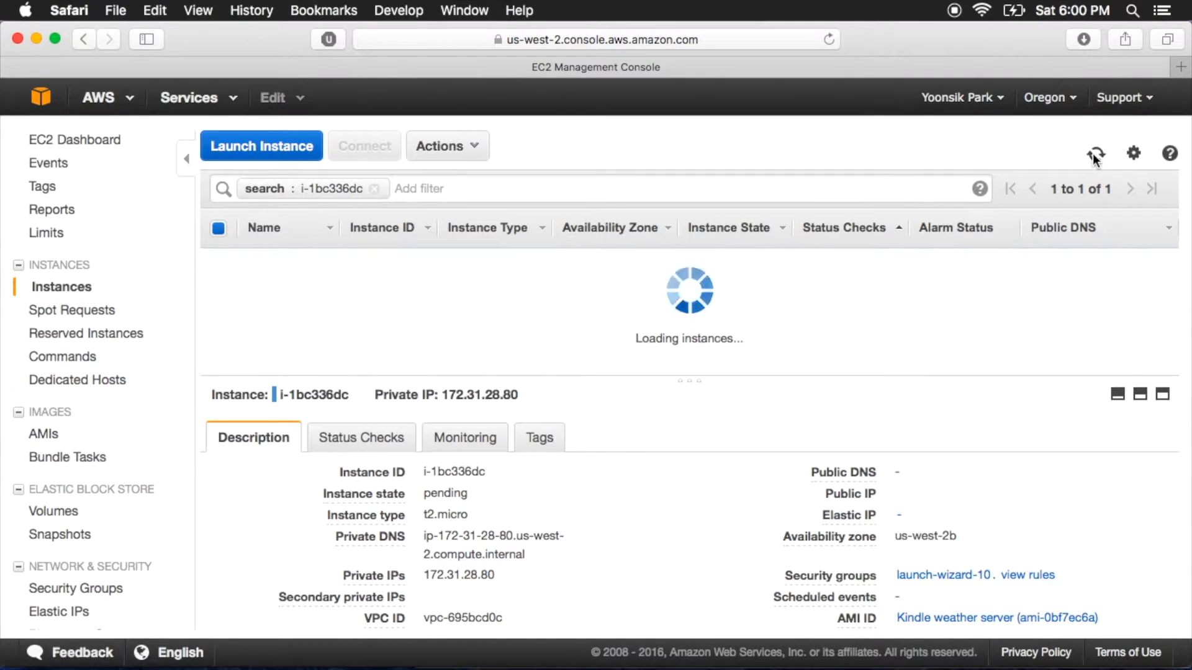
{"action": "left_click", "coordinate": [1097, 153]}
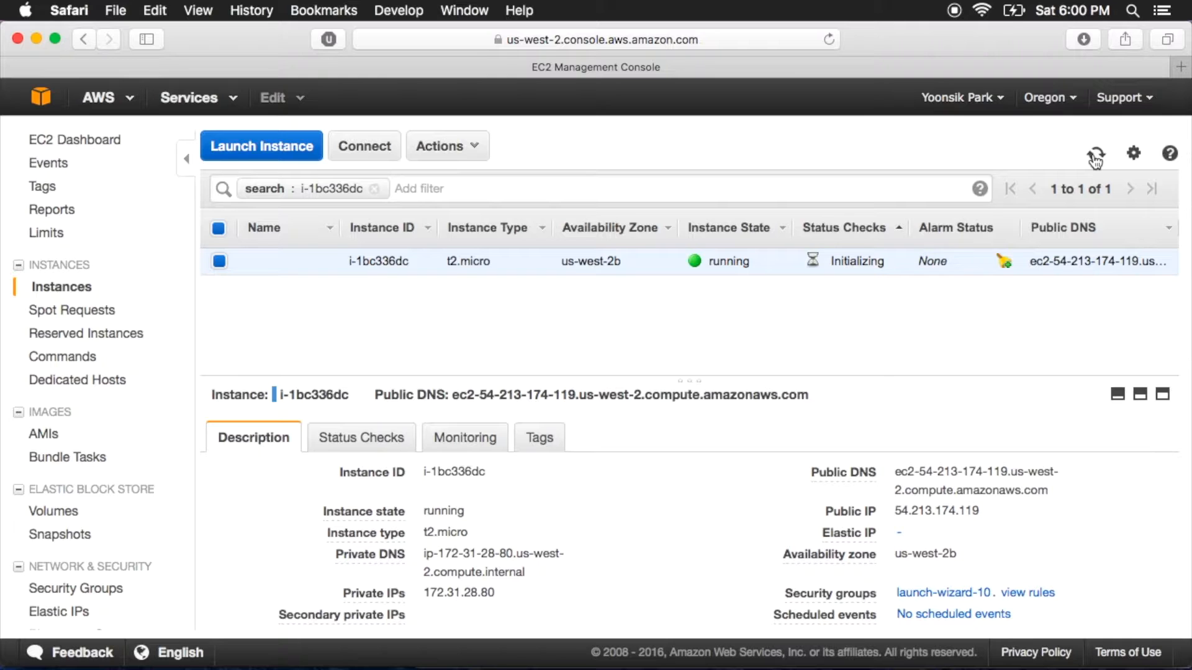
{"action": "double_click", "coordinate": [936, 510]}
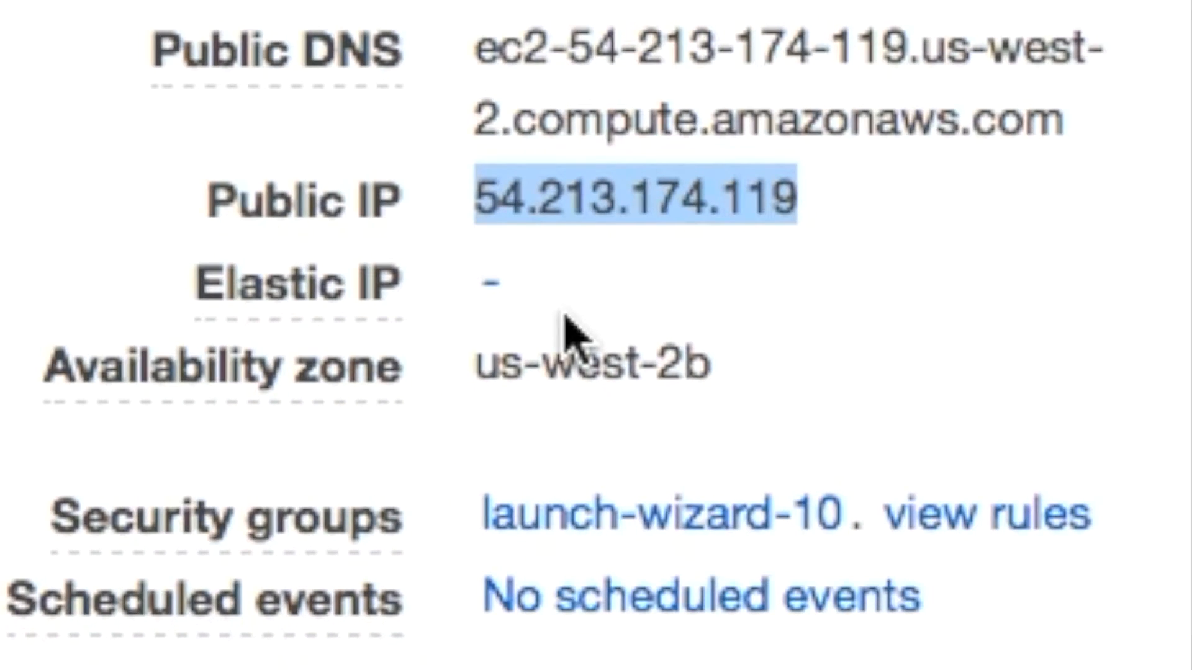
{"action": "left_click", "coordinate": [882, 67]}
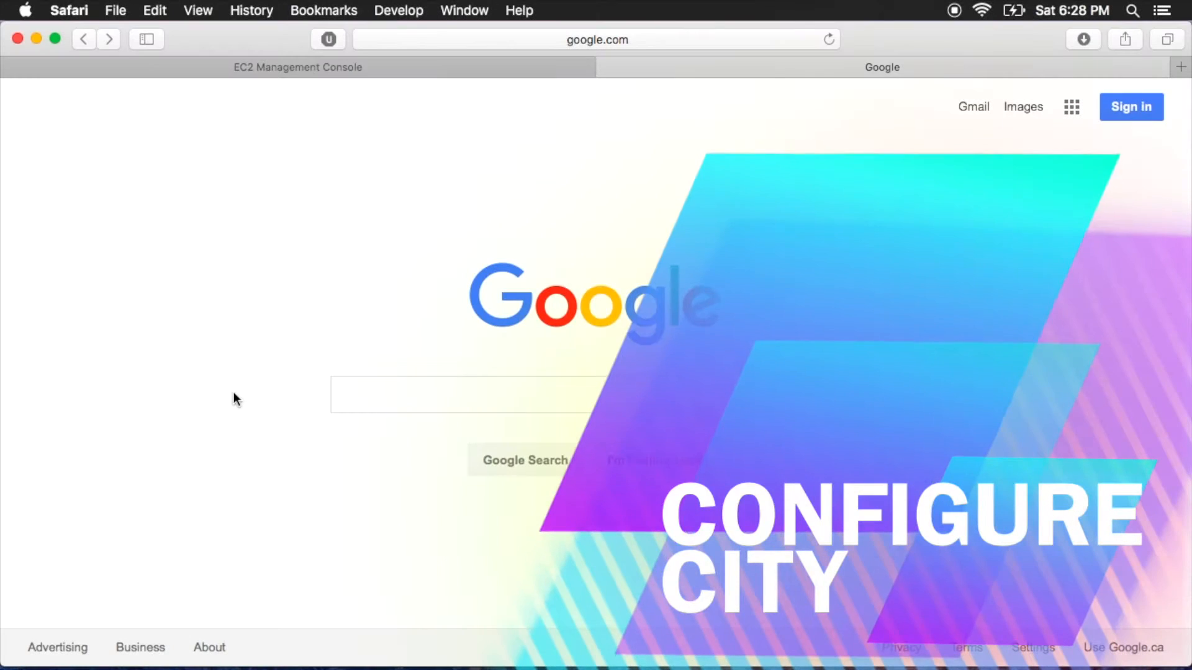
Search Google for 'yahoo weather san francisco' and open the Yahoo Weather result
{"action": "type", "text": "yahoo weather"}
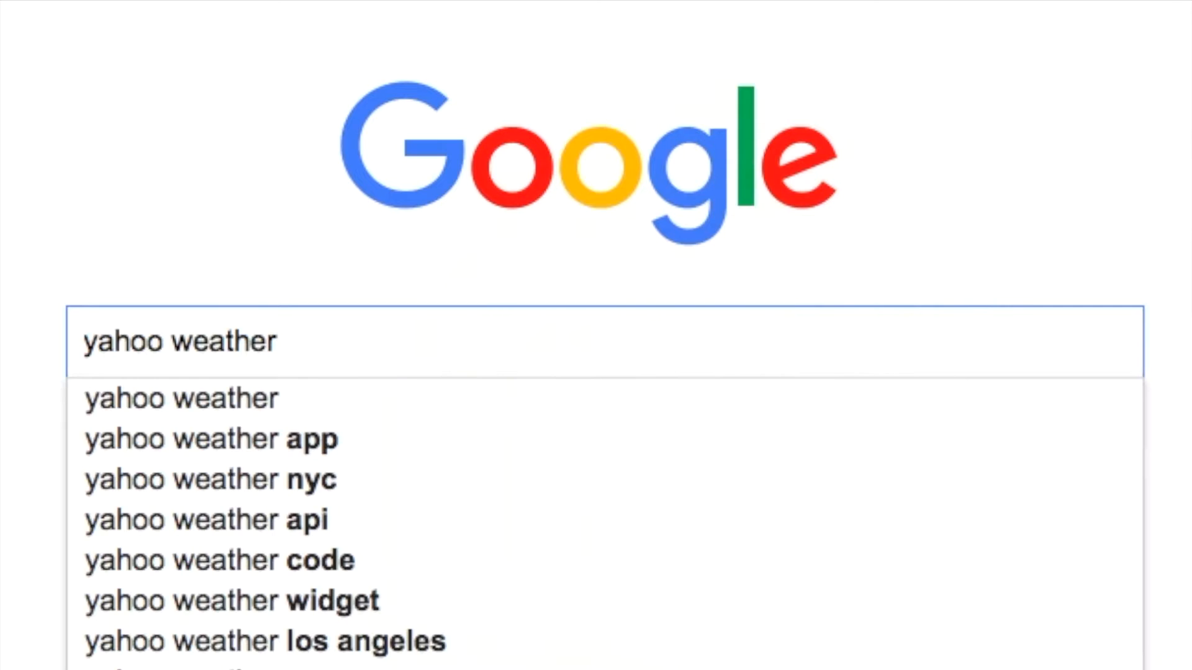
{"action": "type", "text": "san franc"}
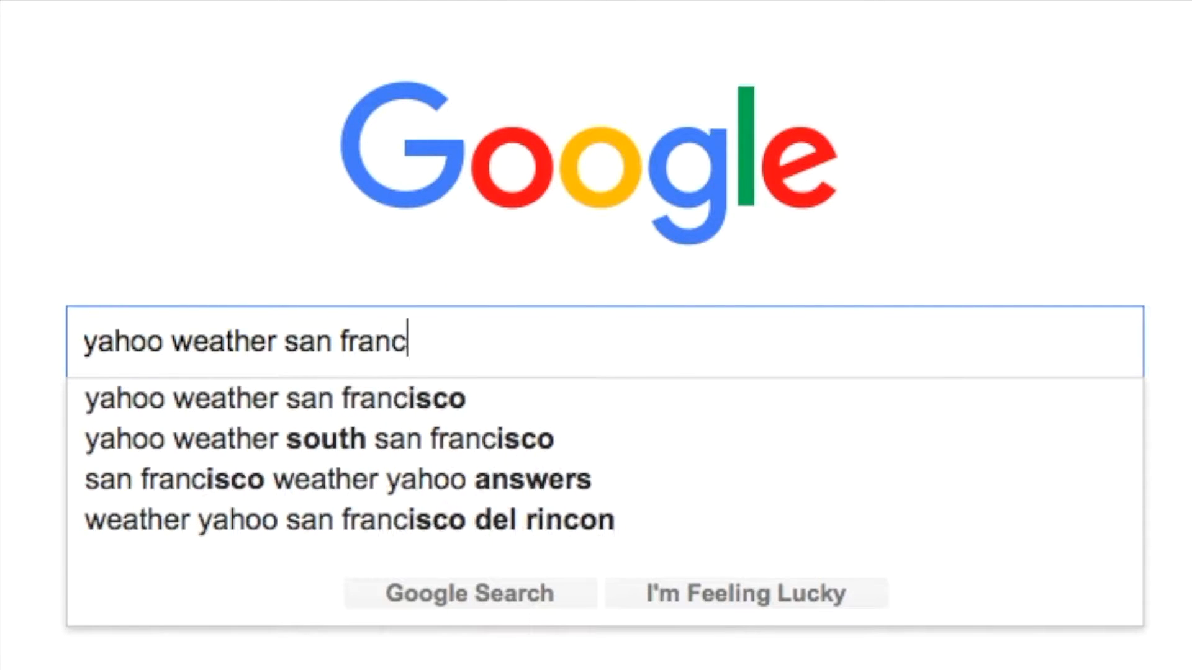
{"action": "key", "text": "Return"}
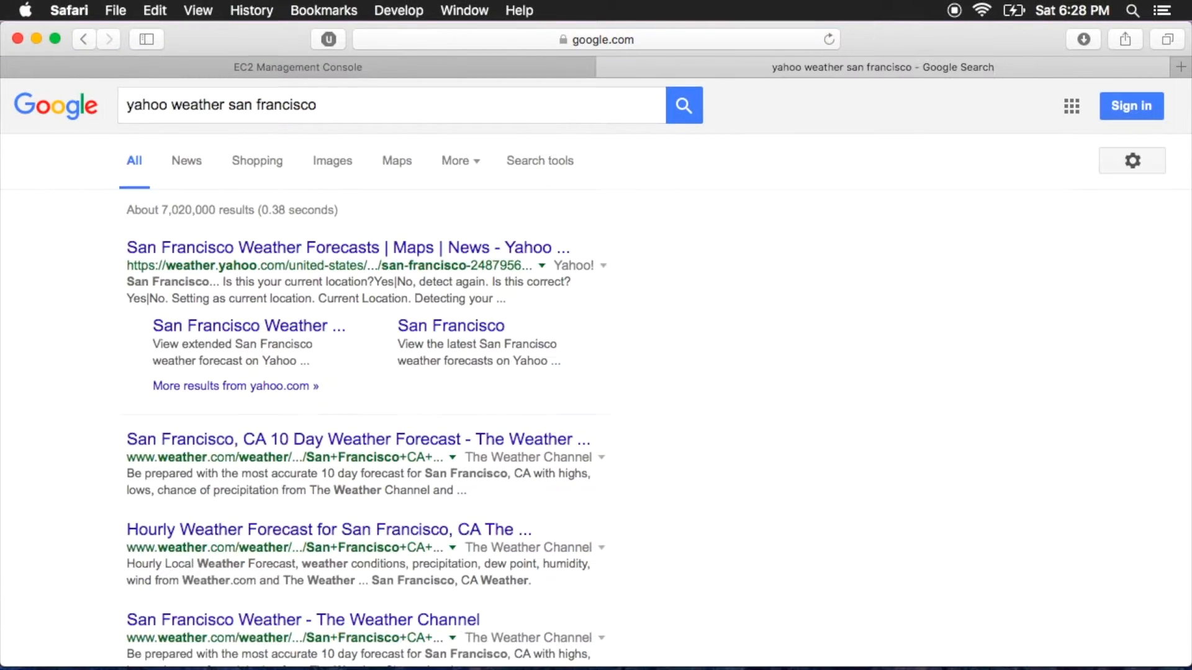
{"action": "mouse_move", "coordinate": [323, 251]}
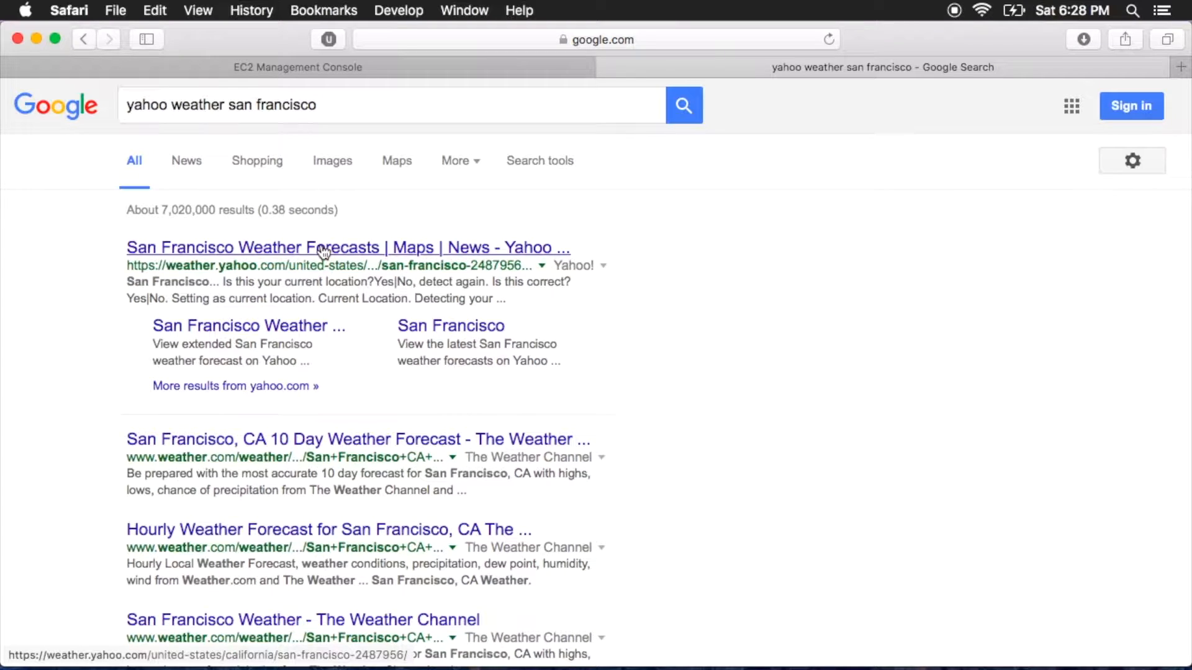
{"action": "left_click", "coordinate": [348, 247]}
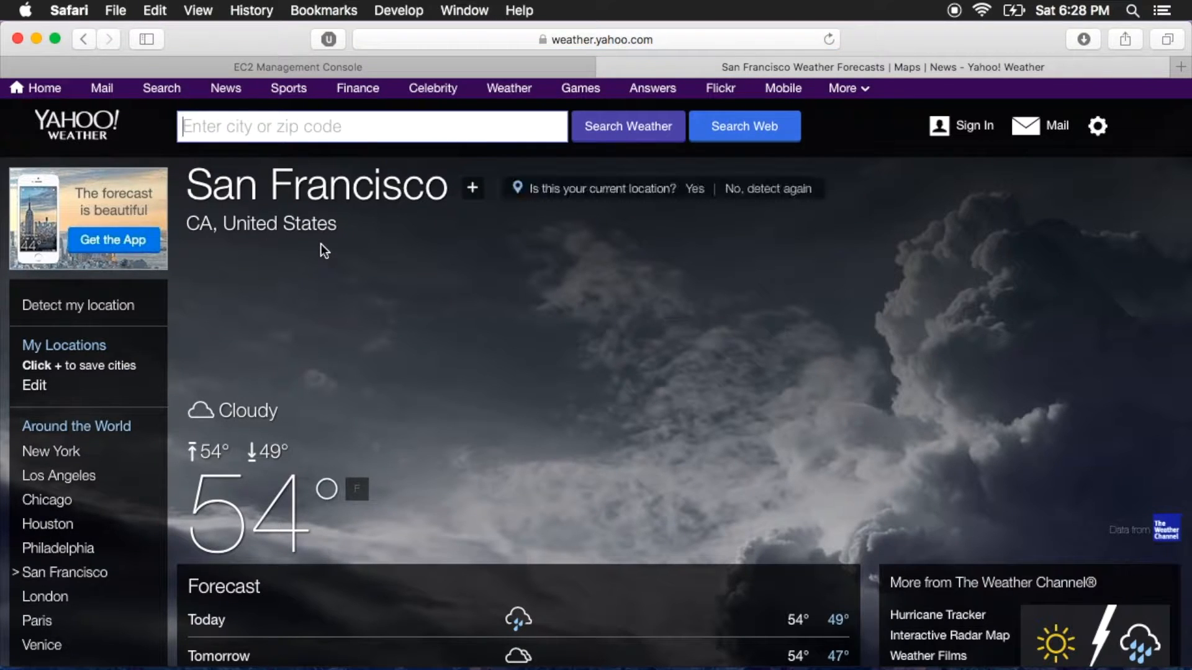
{"action": "left_click", "coordinate": [599, 39]}
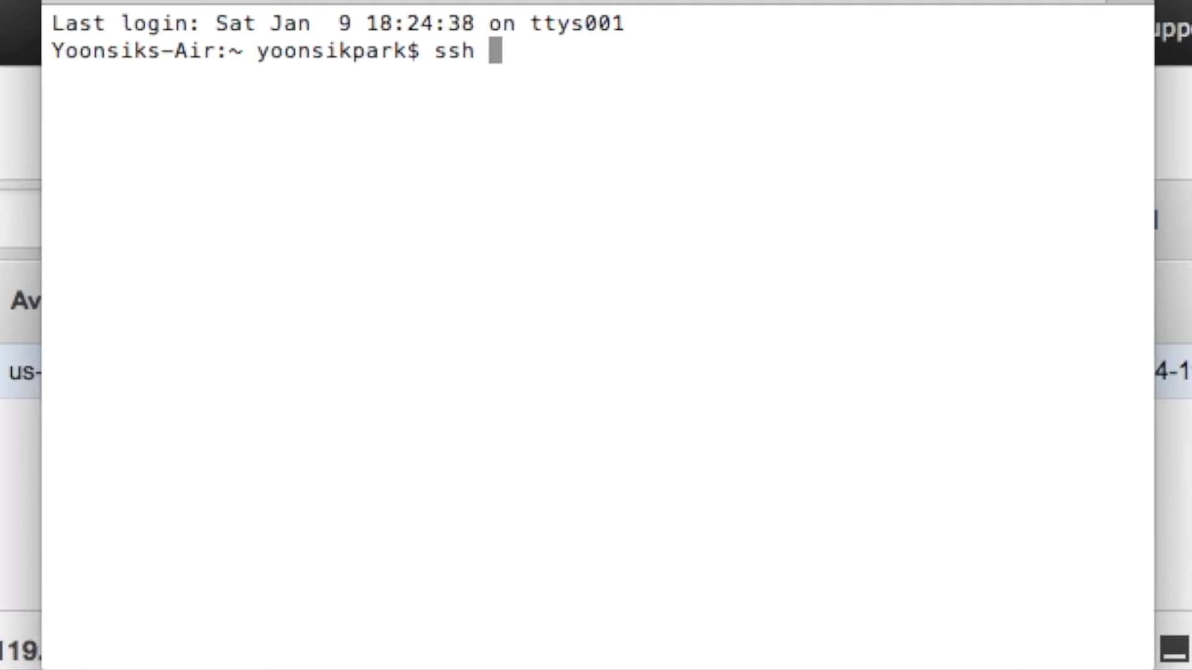
{"action": "type", "text": "sshuser"}
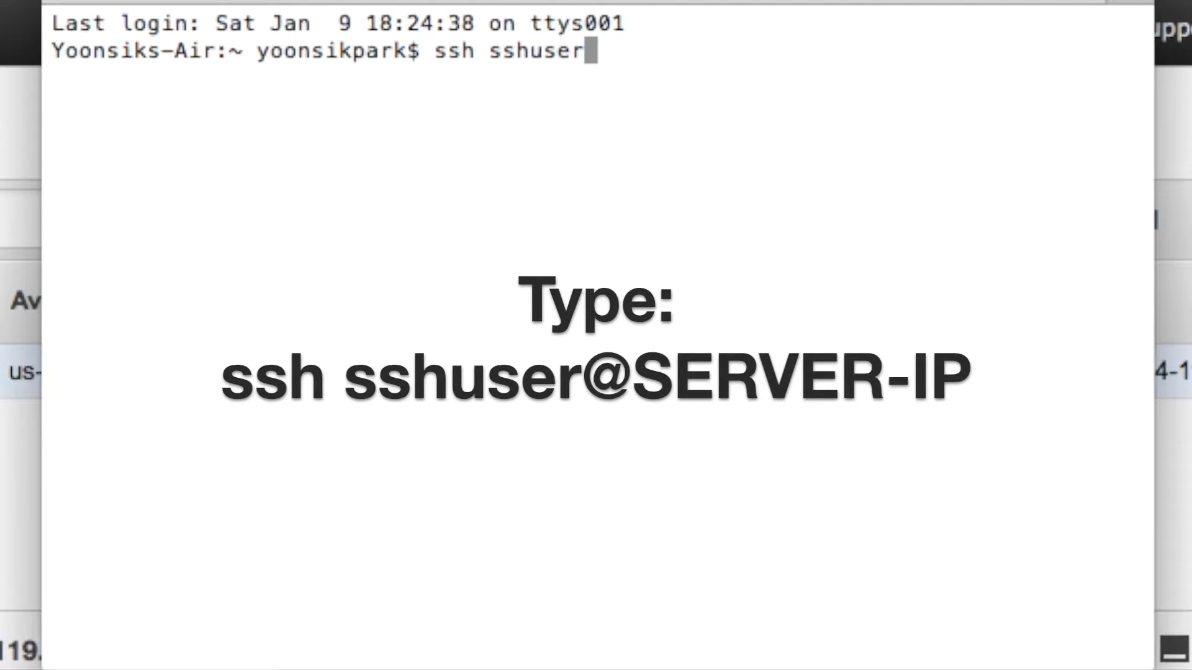
{"action": "type", "text": "@54.213"}
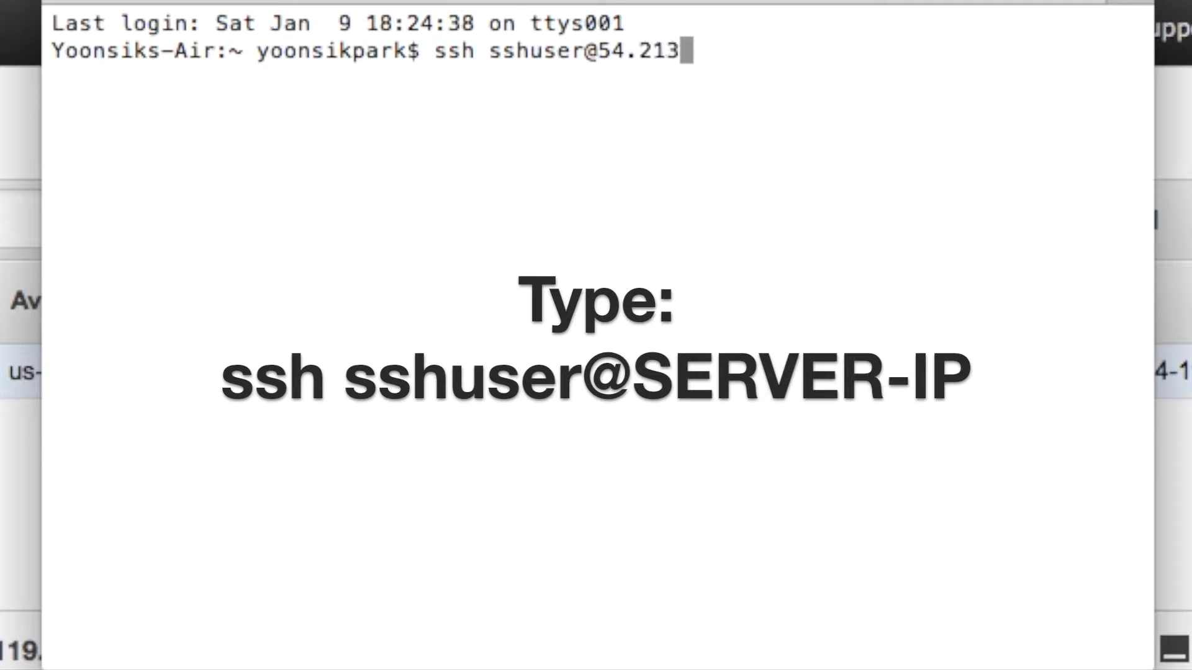
{"action": "type", "text": ".174.119"}
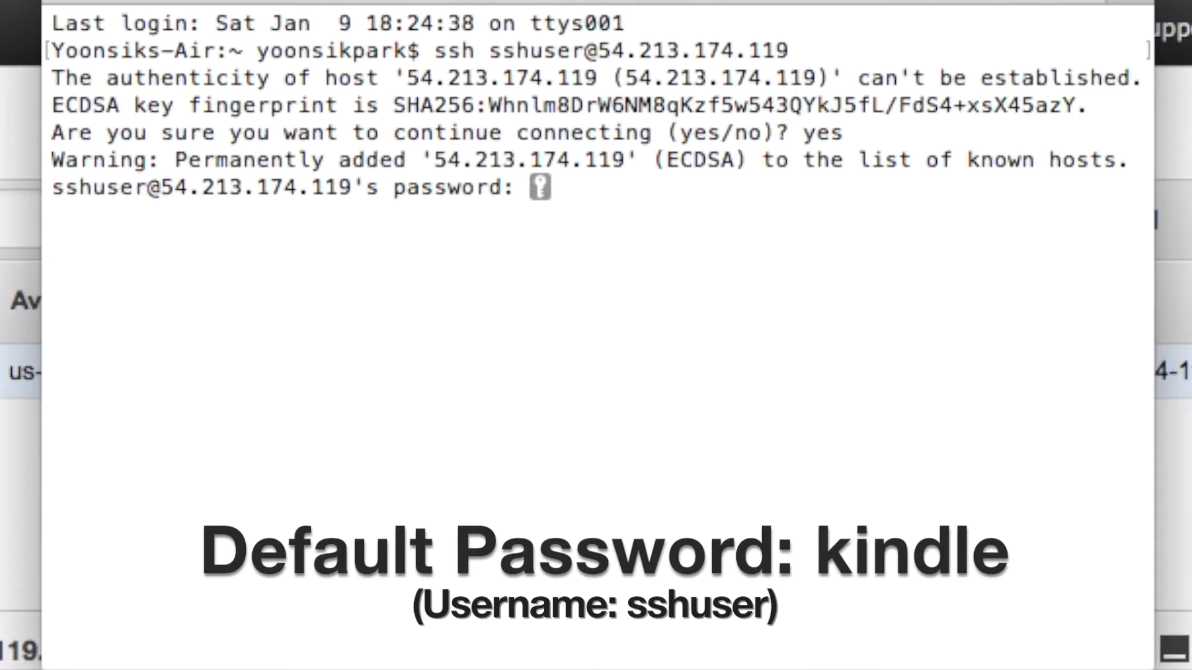
{"action": "key", "text": "Return"}
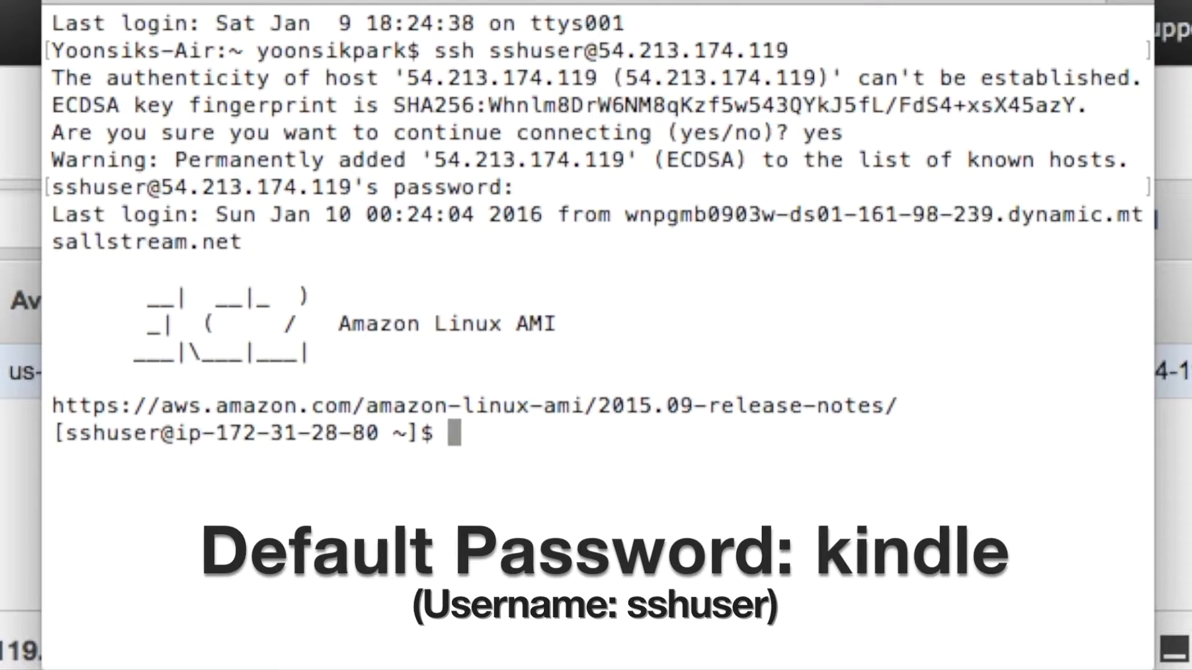
Run passwd and set a new password for sshuser
{"action": "type", "text": "passwd"}
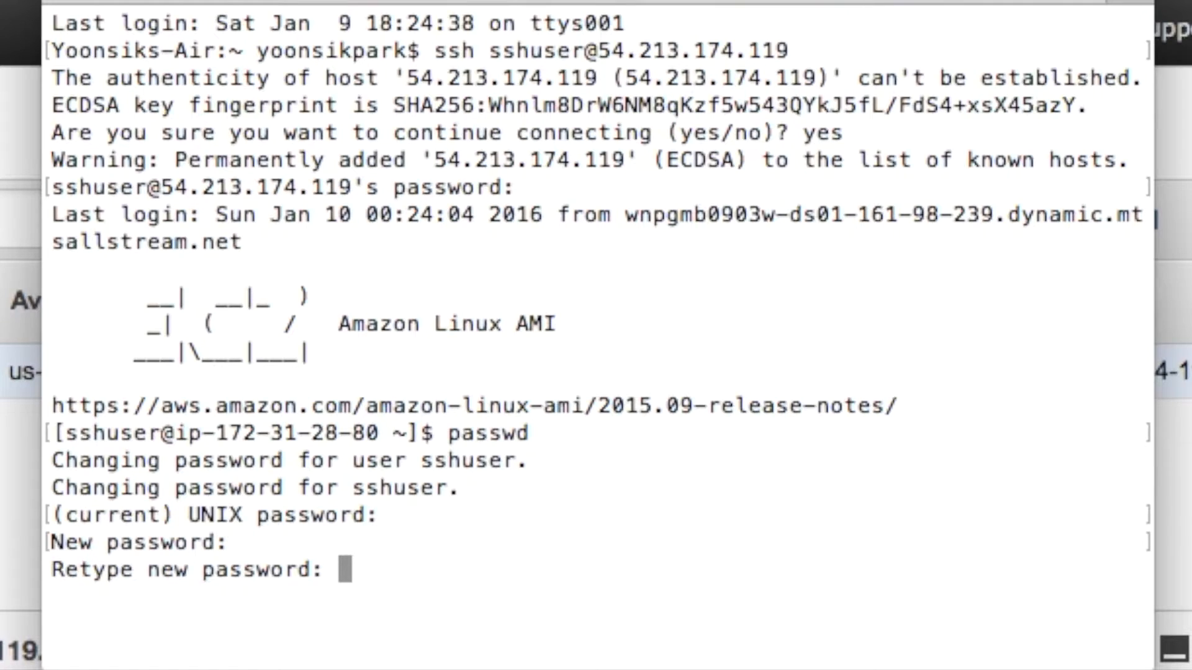
{"action": "key", "text": "Return"}
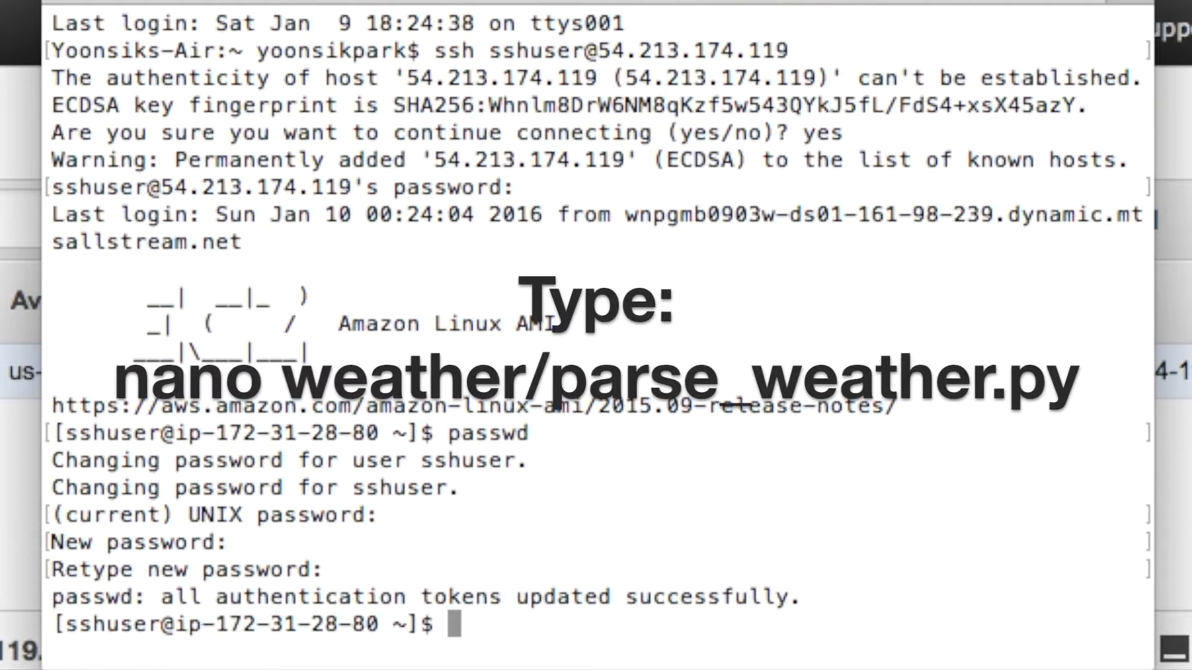
Edit weather/parse_weather.py in nano and scroll to the settings
{"action": "type", "text": "nano"}
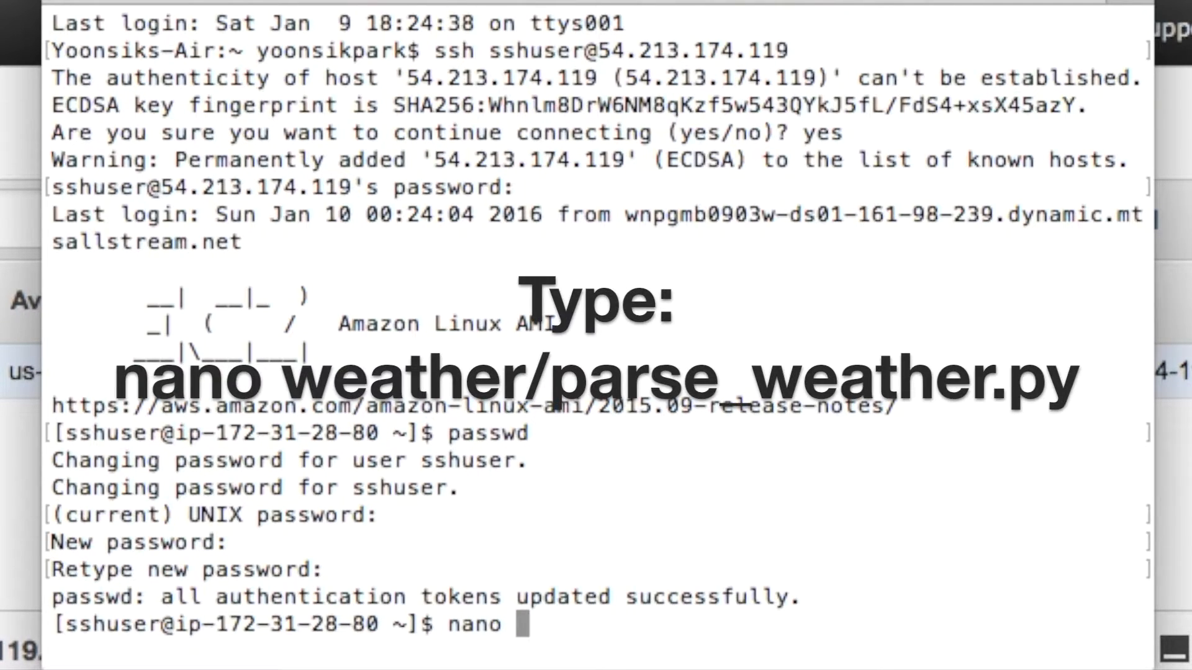
{"action": "type", "text": "weather/"}
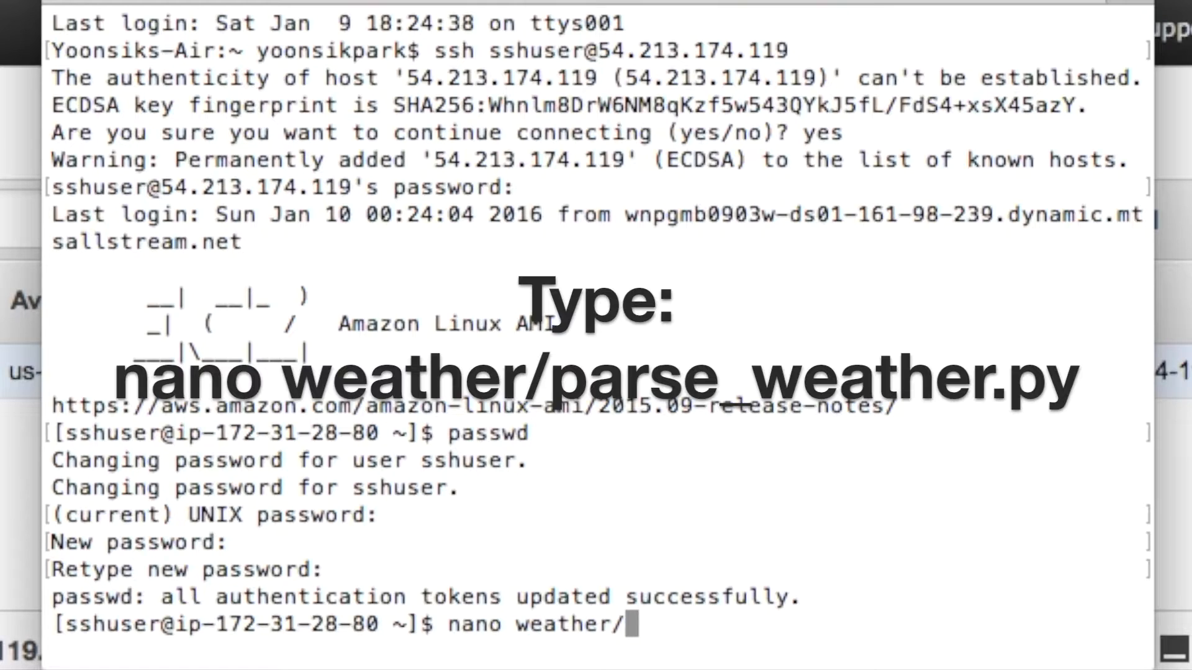
{"action": "type", "text": "parse"}
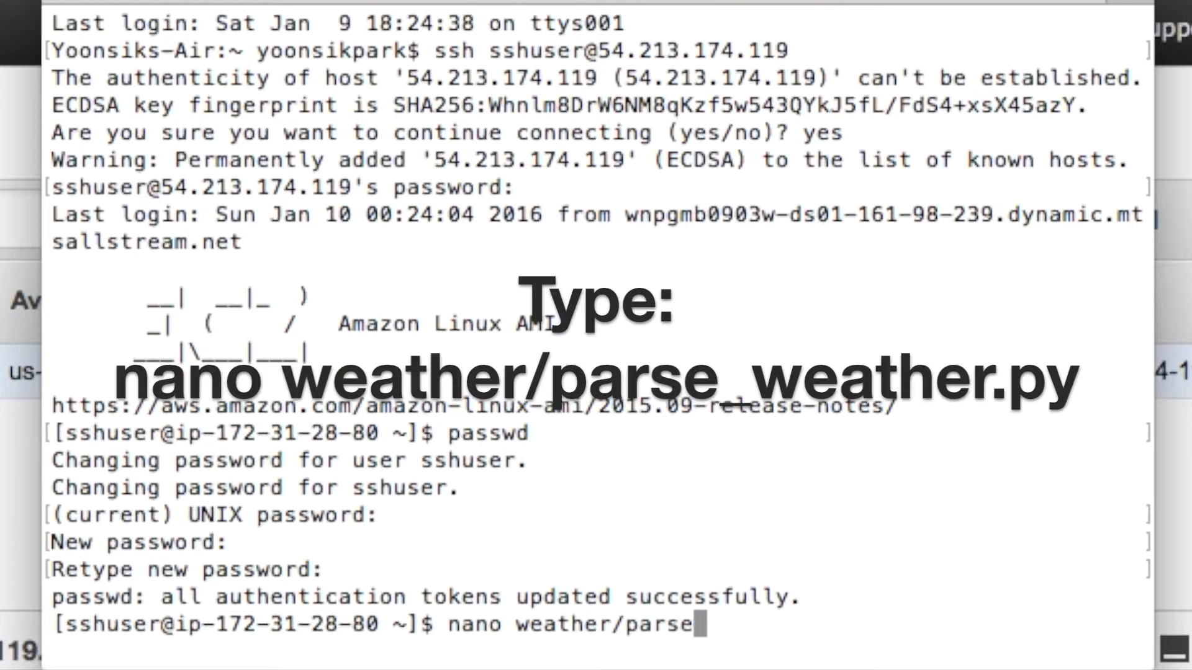
{"action": "type", "text": "_weather."}
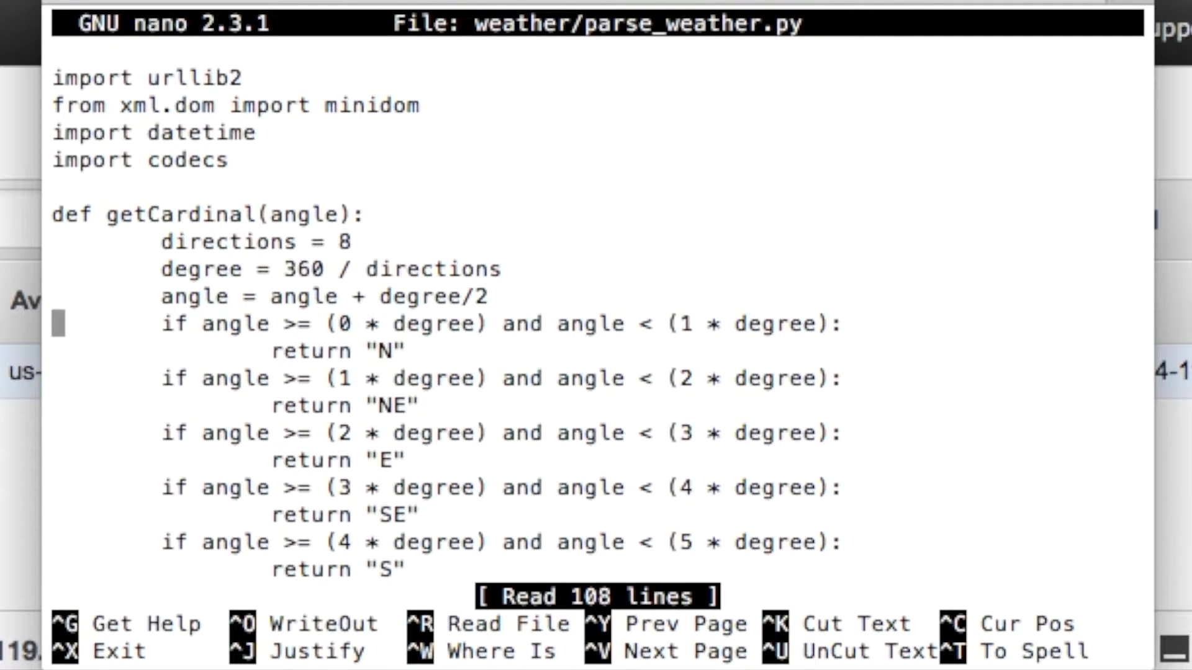
{"action": "scroll", "scroll_direction": "down", "scroll_amount": 3}
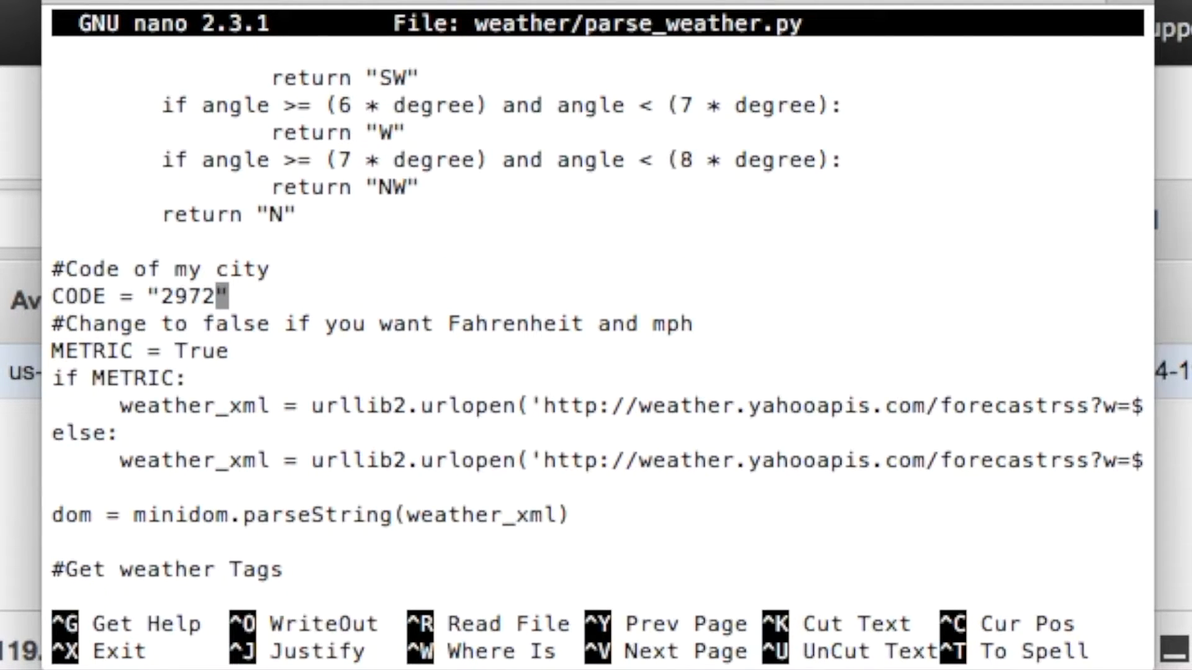
Set CODE to 2487956 and METRIC = False, then save and exit the editor
{"action": "key", "text": "BackSpace"}
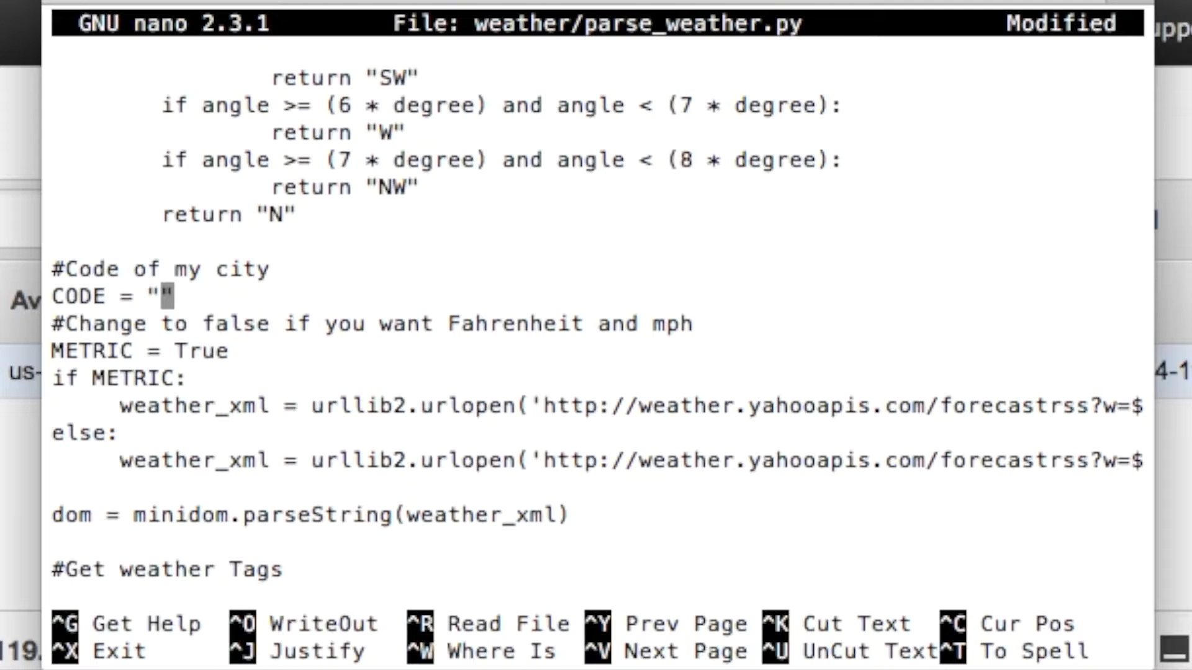
{"action": "type", "text": "248"}
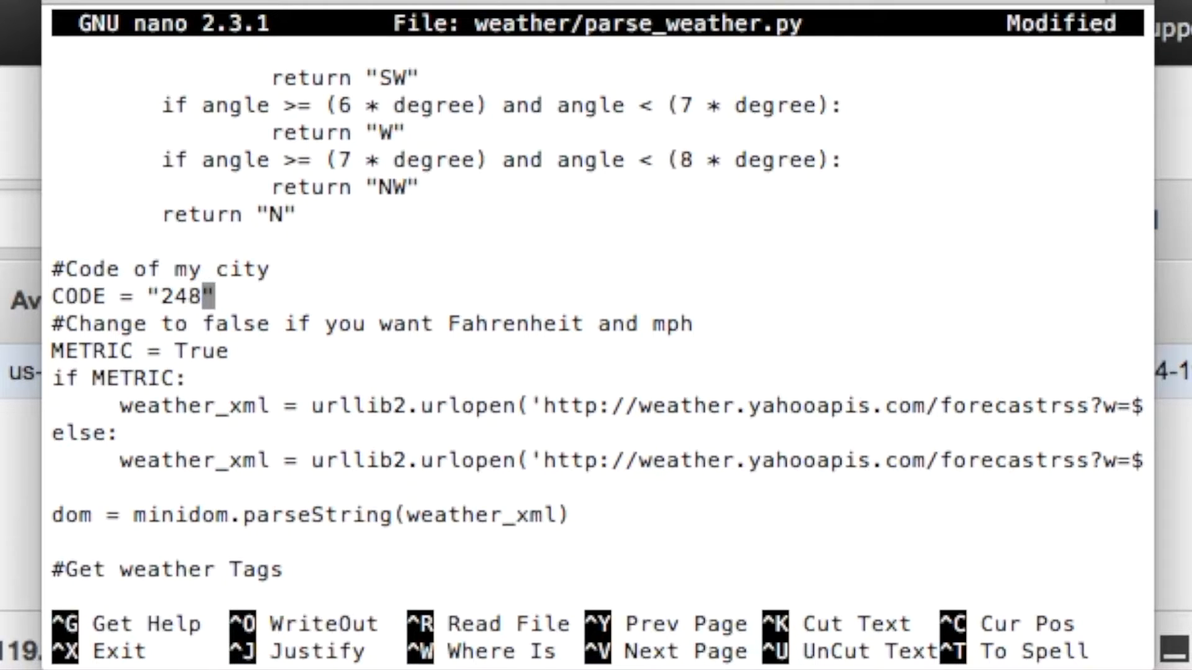
{"action": "type", "text": "7956"}
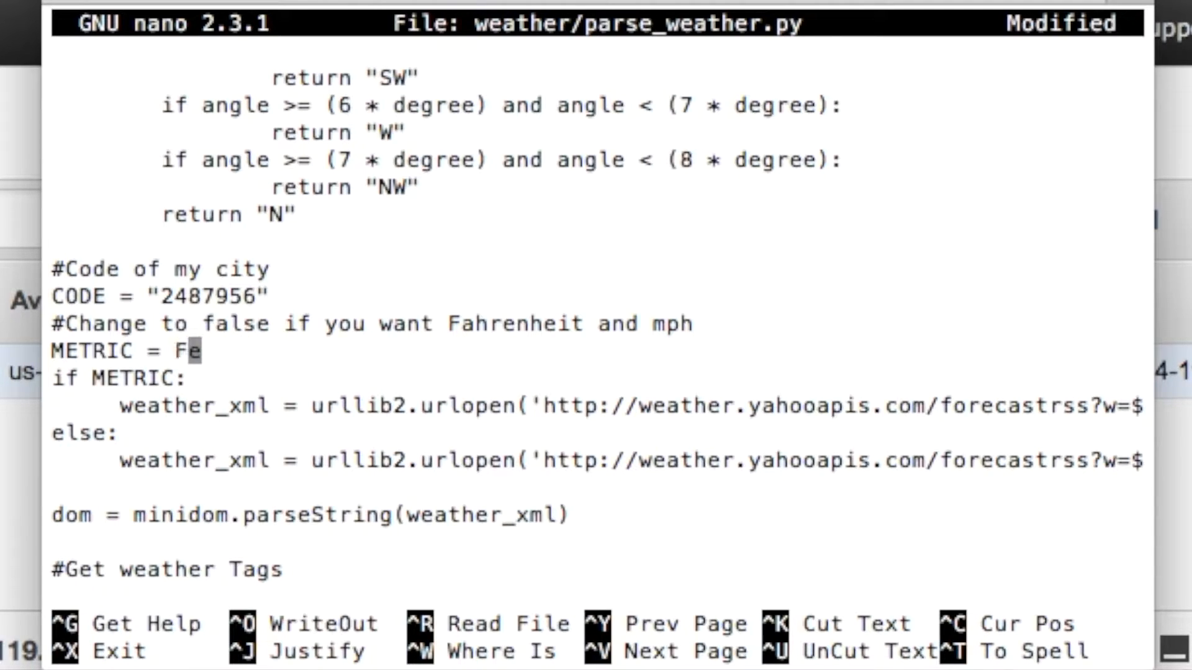
{"action": "type", "text": "alse"}
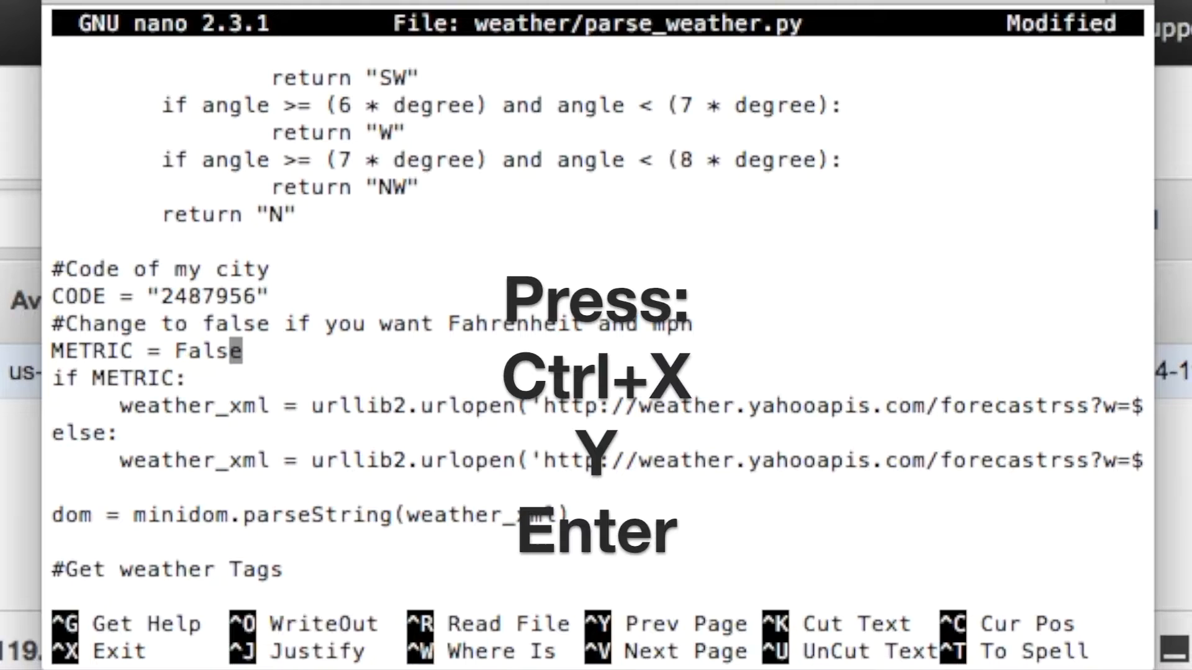
{"action": "key", "text": "ctrl+x"}
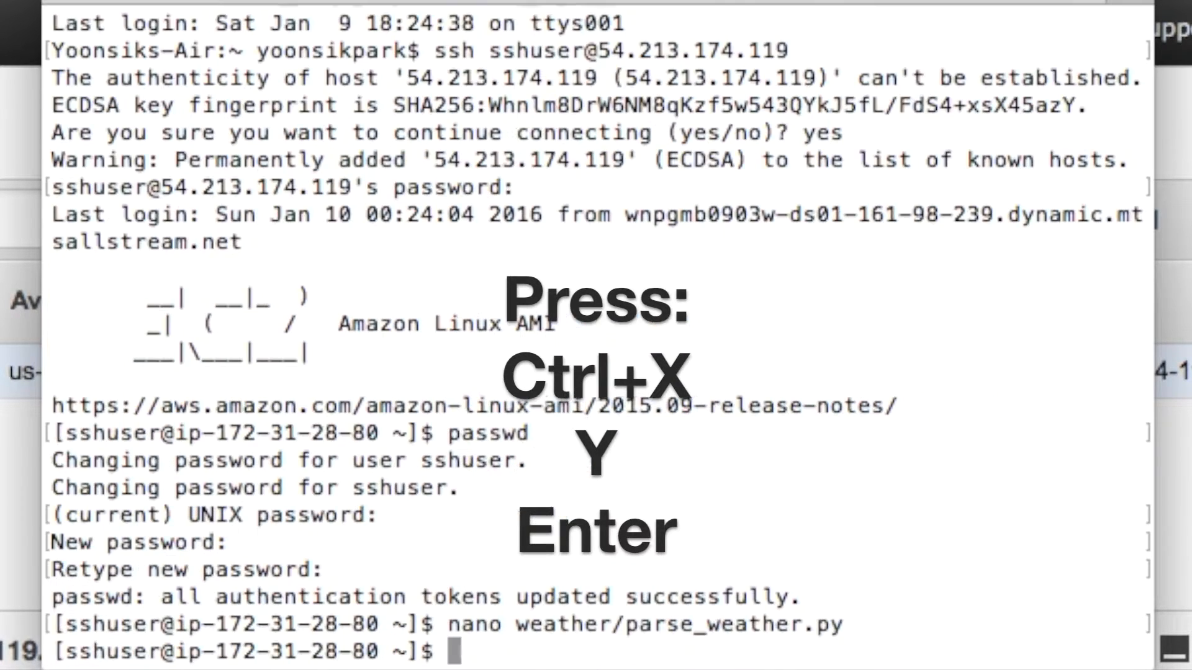
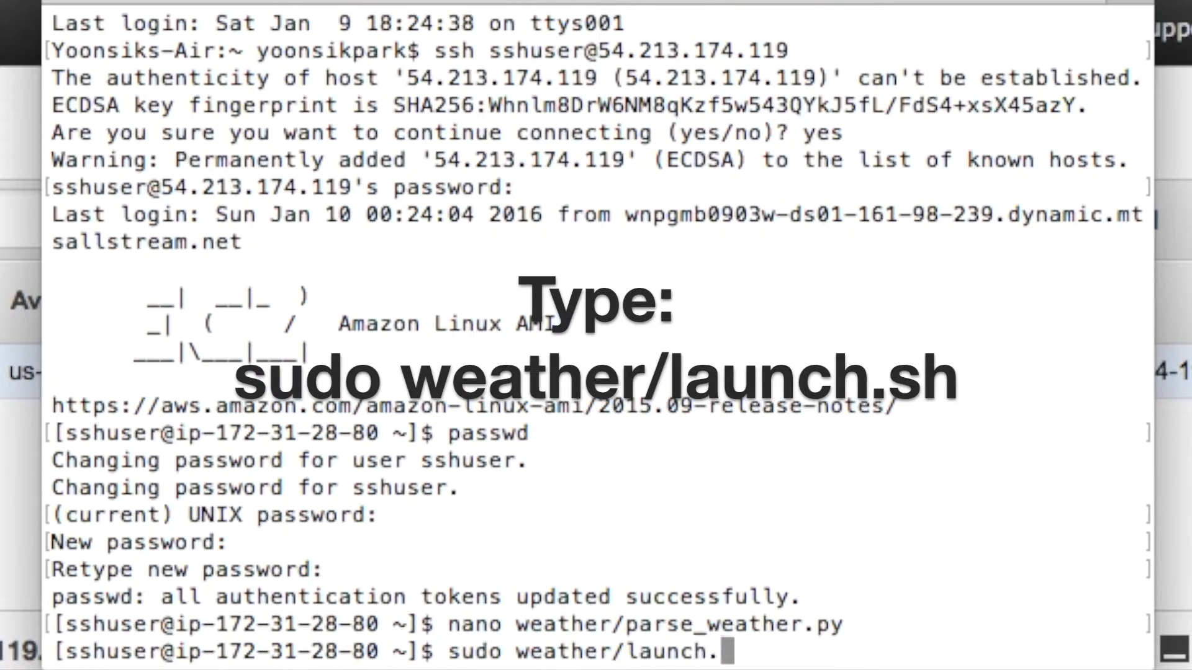
Run sudo weather/launch.sh and supply the sudo password
{"action": "key", "text": "Return"}
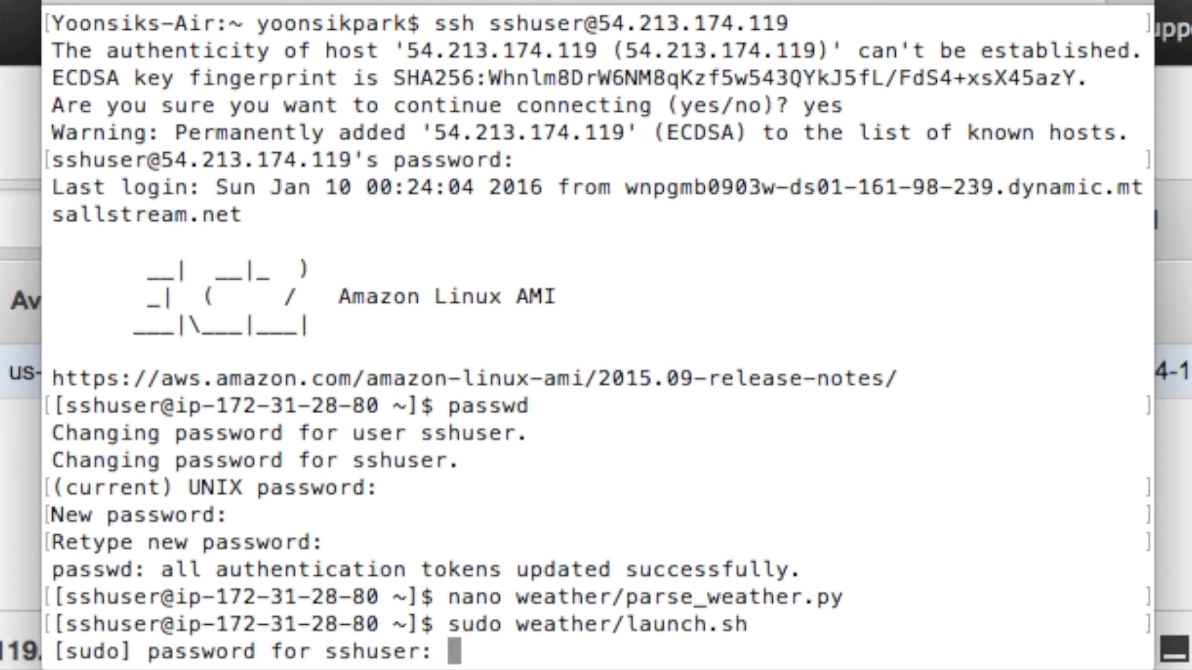
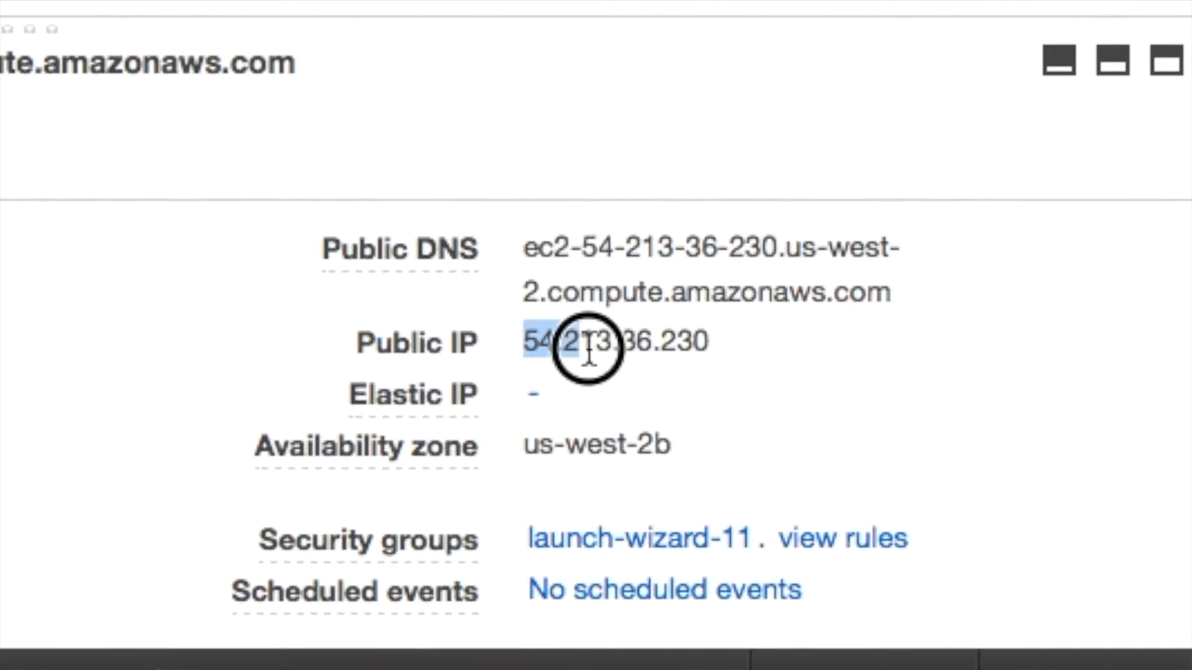
Copy the server's public IP, then open display-weather.sh from the weather folder in TextEdit
{"action": "right_click", "coordinate": [612, 340]}
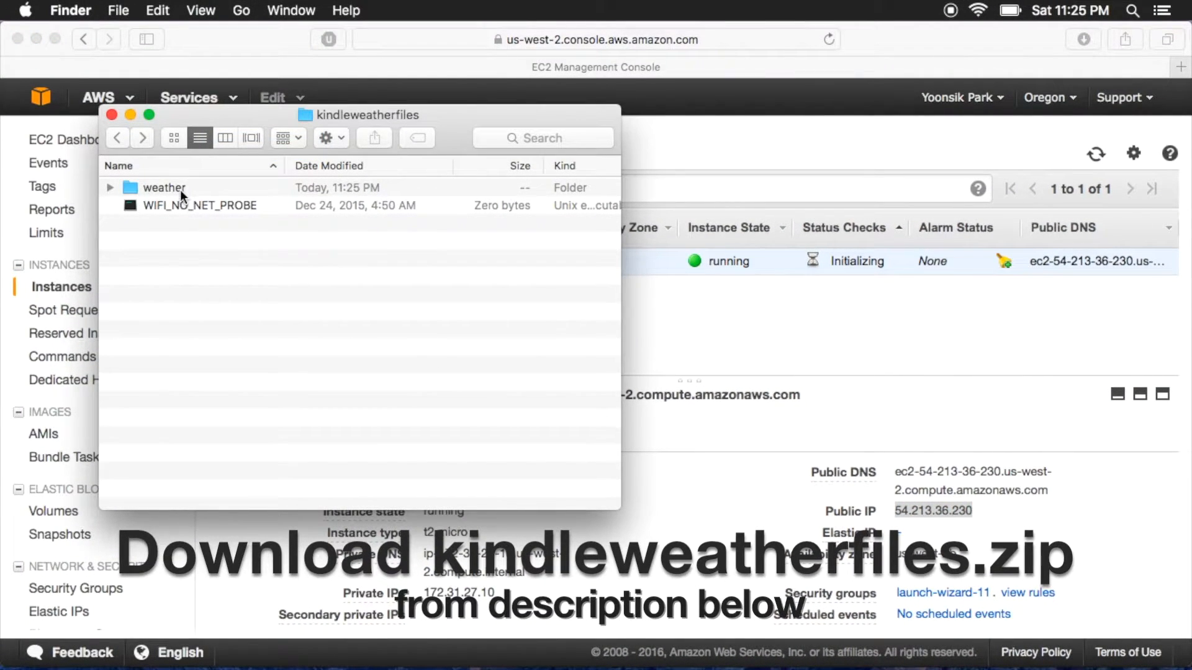
{"action": "double_click", "coordinate": [164, 187]}
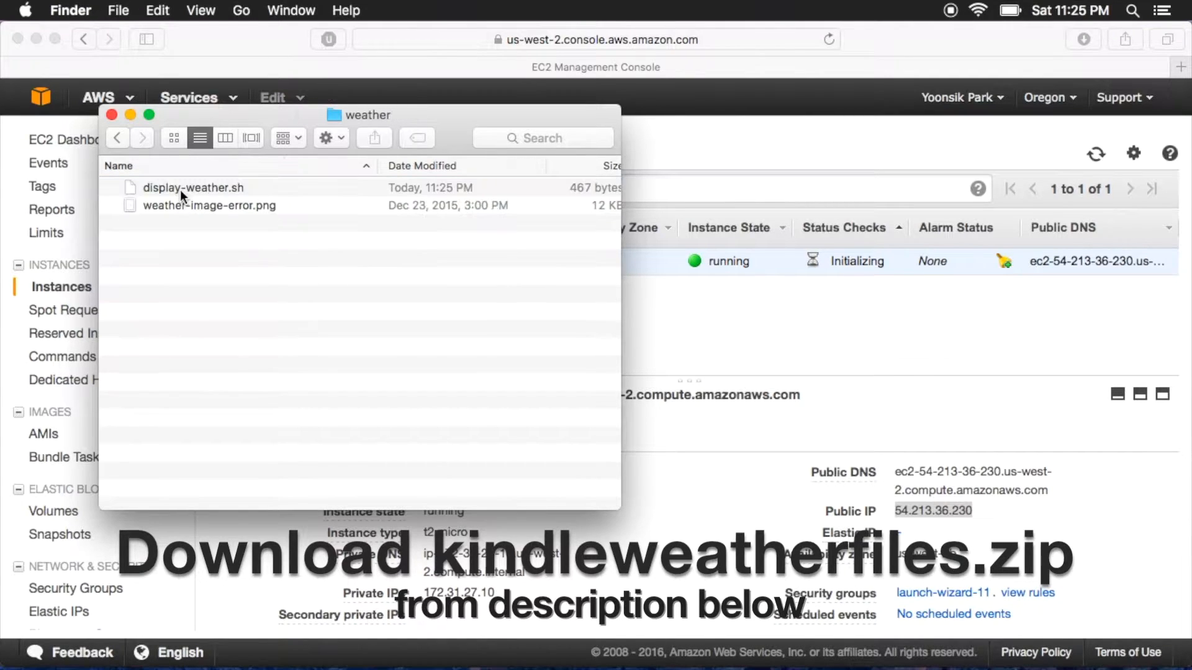
{"action": "right_click", "coordinate": [183, 188]}
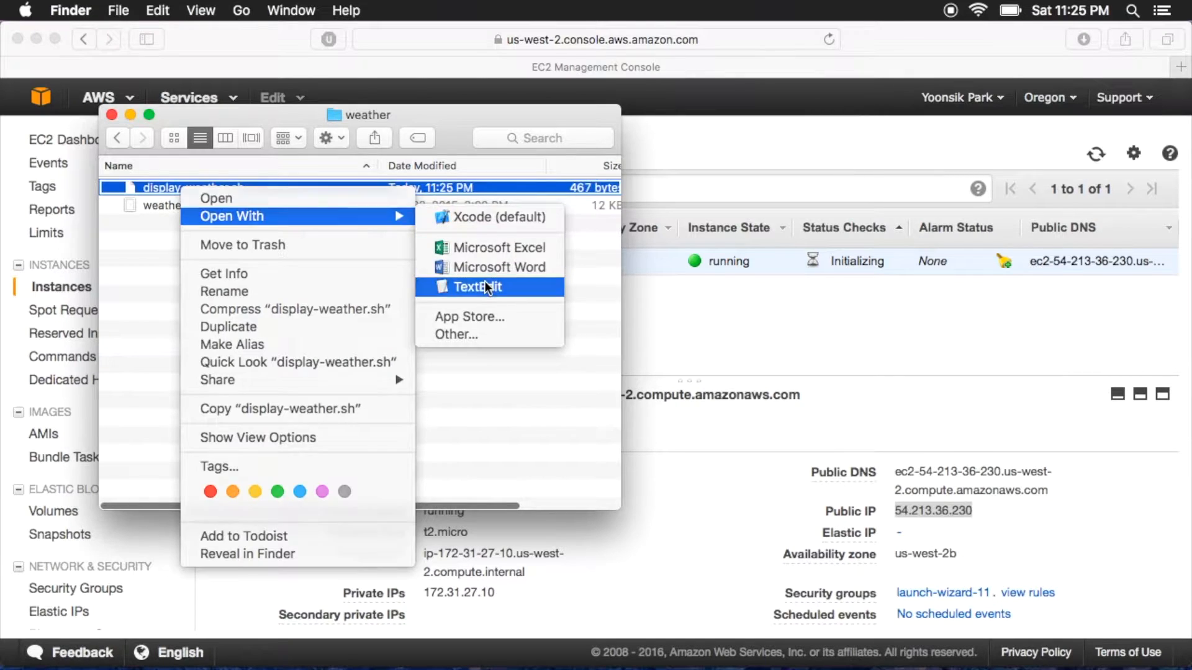
{"action": "left_click", "coordinate": [475, 287]}
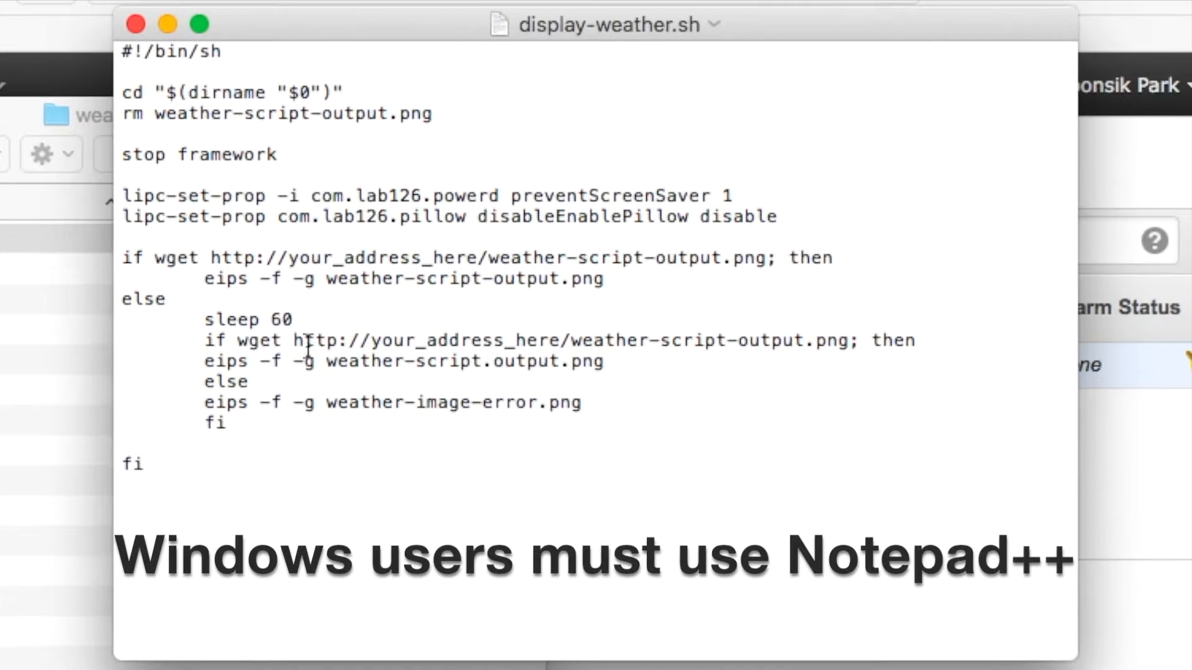
{"action": "mouse_move", "coordinate": [296, 273]}
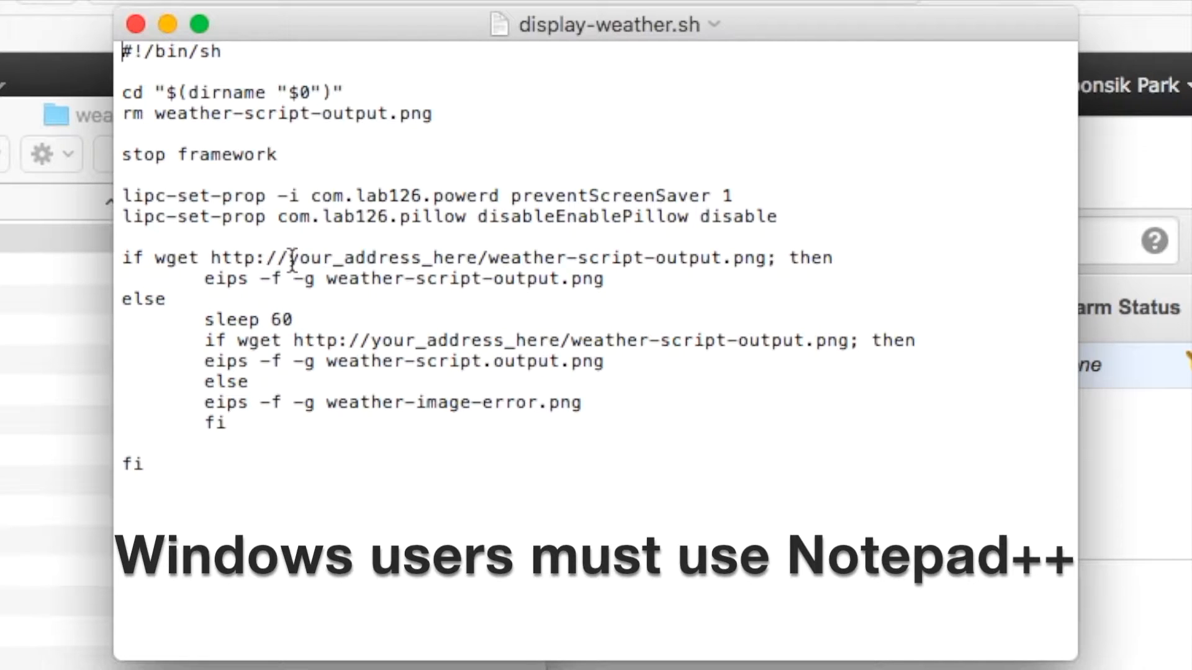
Fill both wget placeholders with 54.213.36.230 and save display-weather.sh
{"action": "type", "text": "54.213.36.230"}
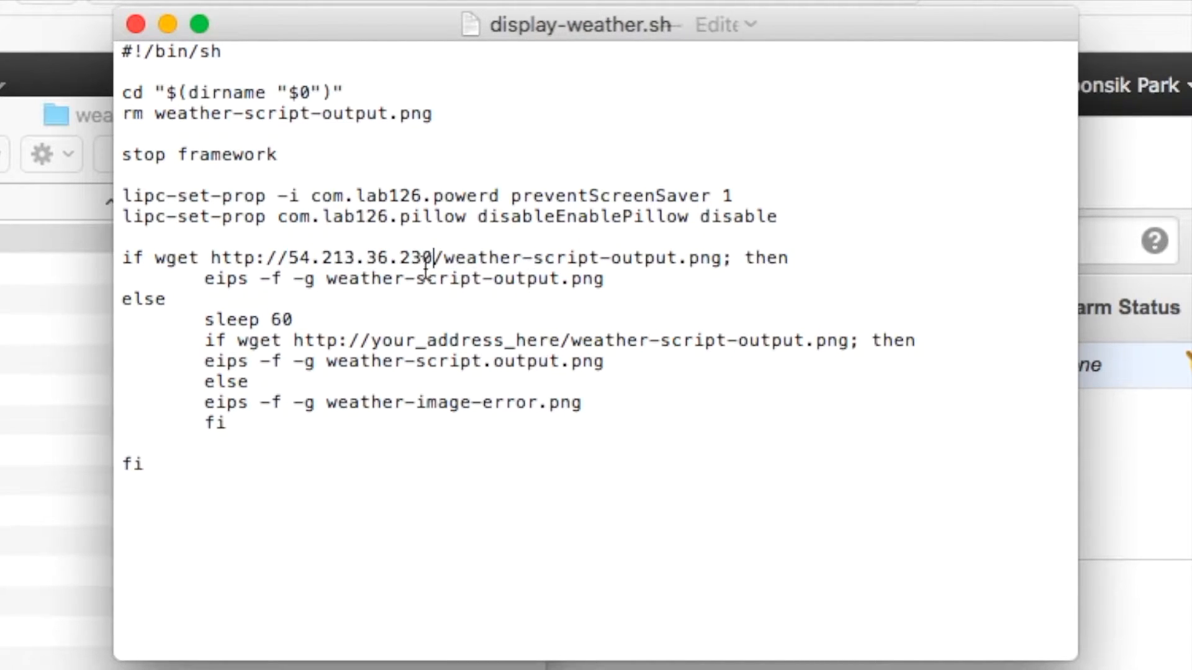
{"action": "double_click", "coordinate": [448, 340]}
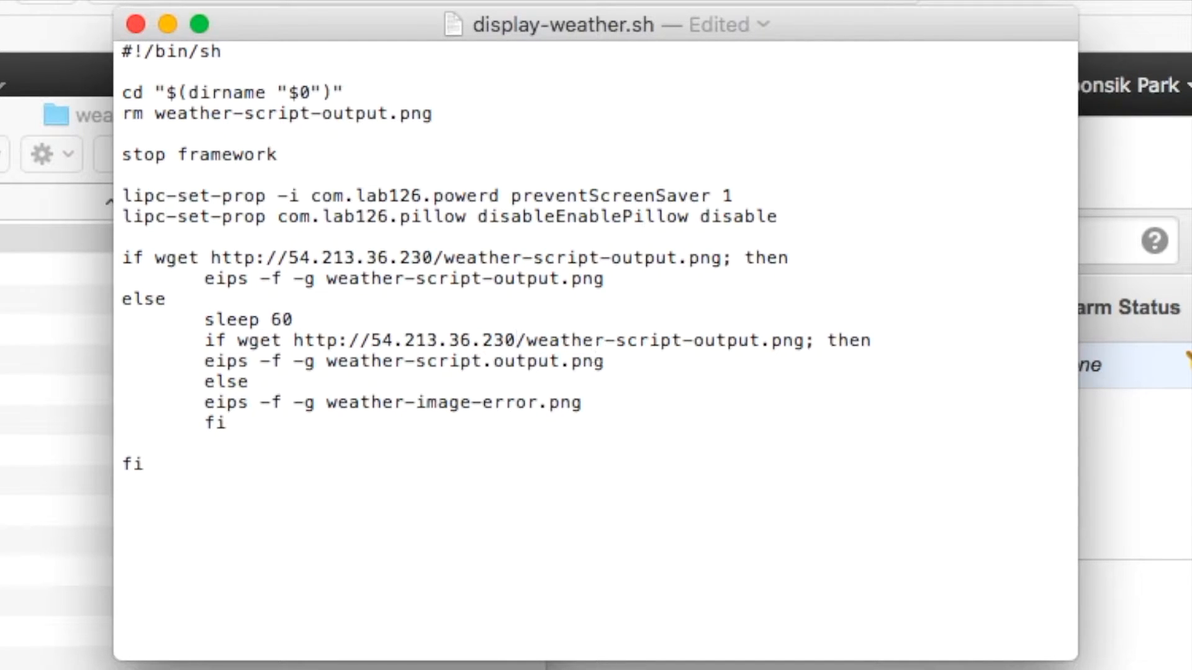
{"action": "left_click", "coordinate": [131, 10]}
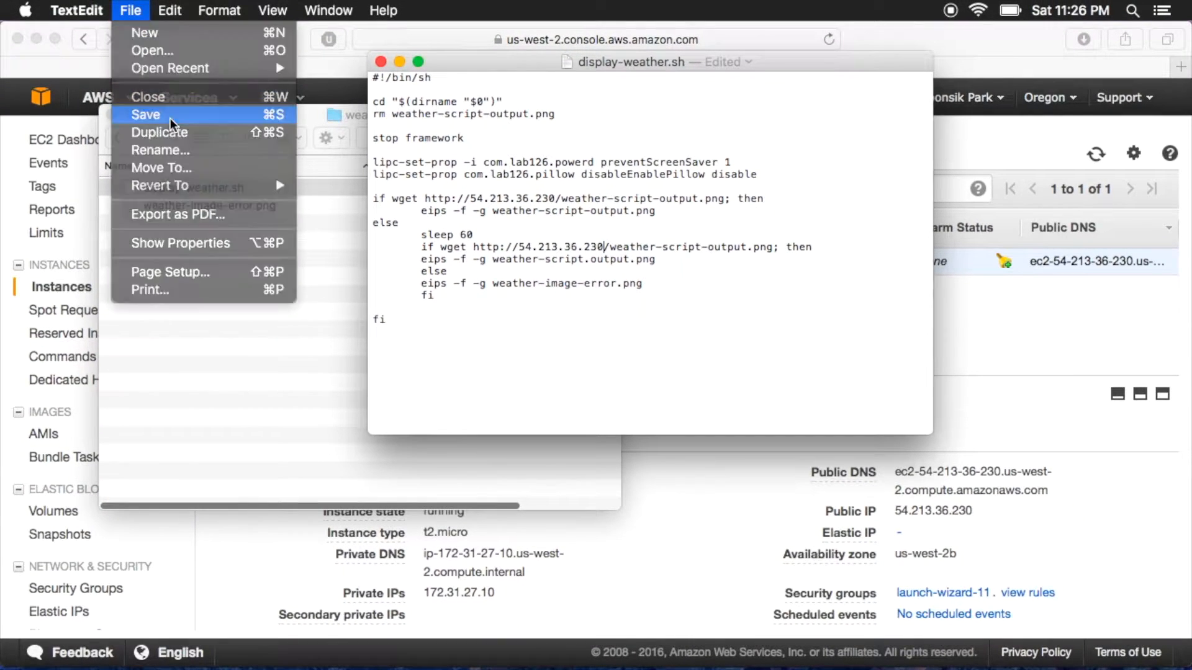
{"action": "left_click", "coordinate": [146, 115]}
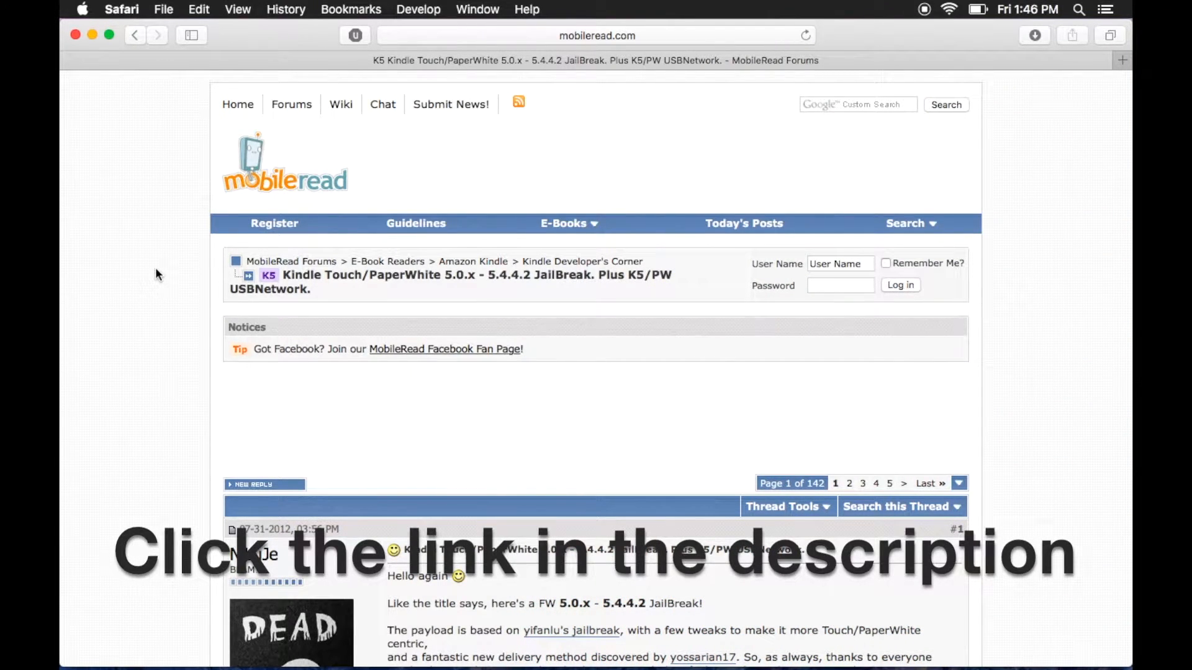
Grab the kindle-jailbreak and kindle-usbnet zip attachments and view them in Downloads
{"action": "scroll", "scroll_direction": "down", "scroll_amount": 3}
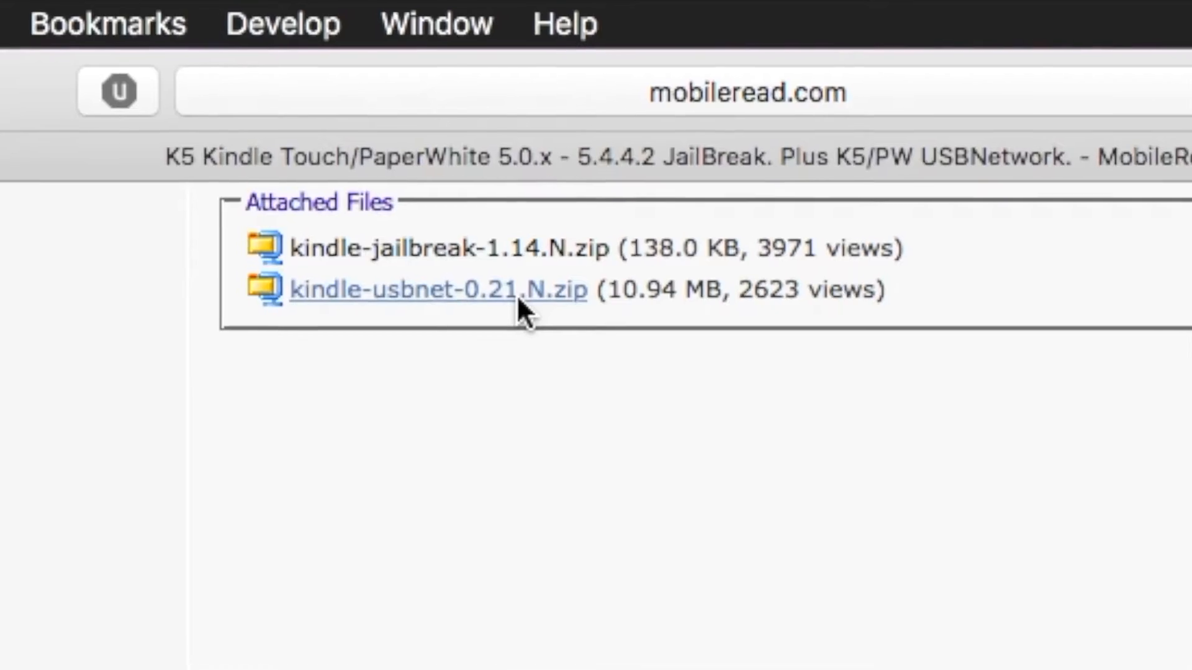
{"action": "scroll", "scroll_direction": "down", "scroll_amount": 3}
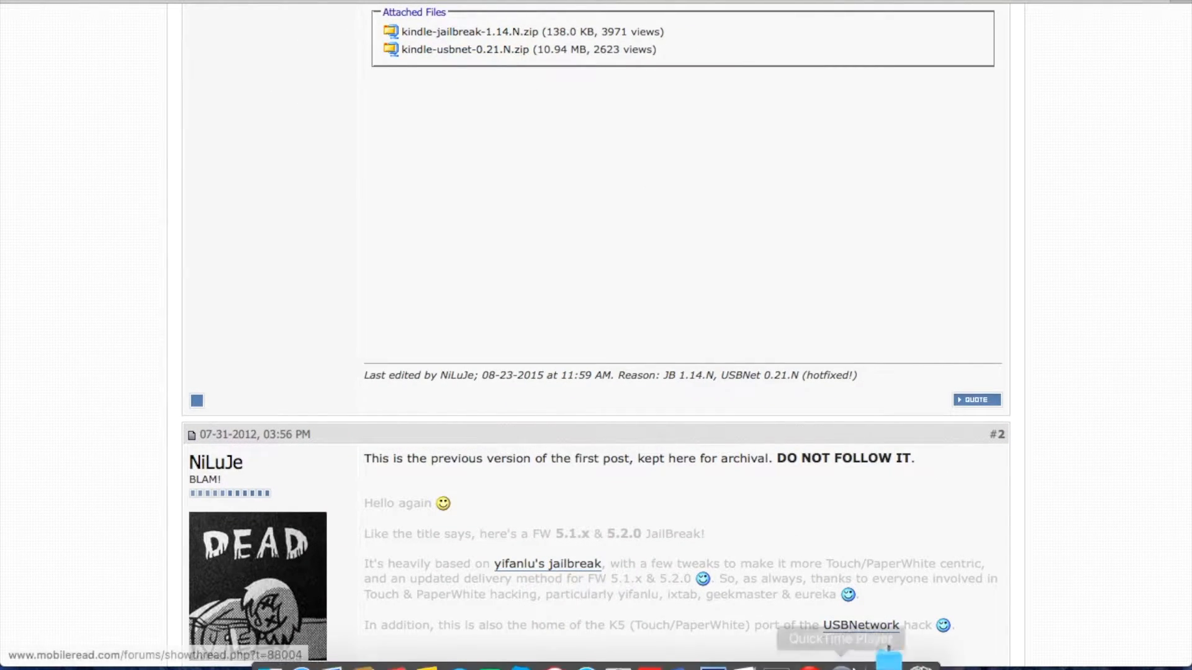
{"action": "left_click", "coordinate": [888, 648]}
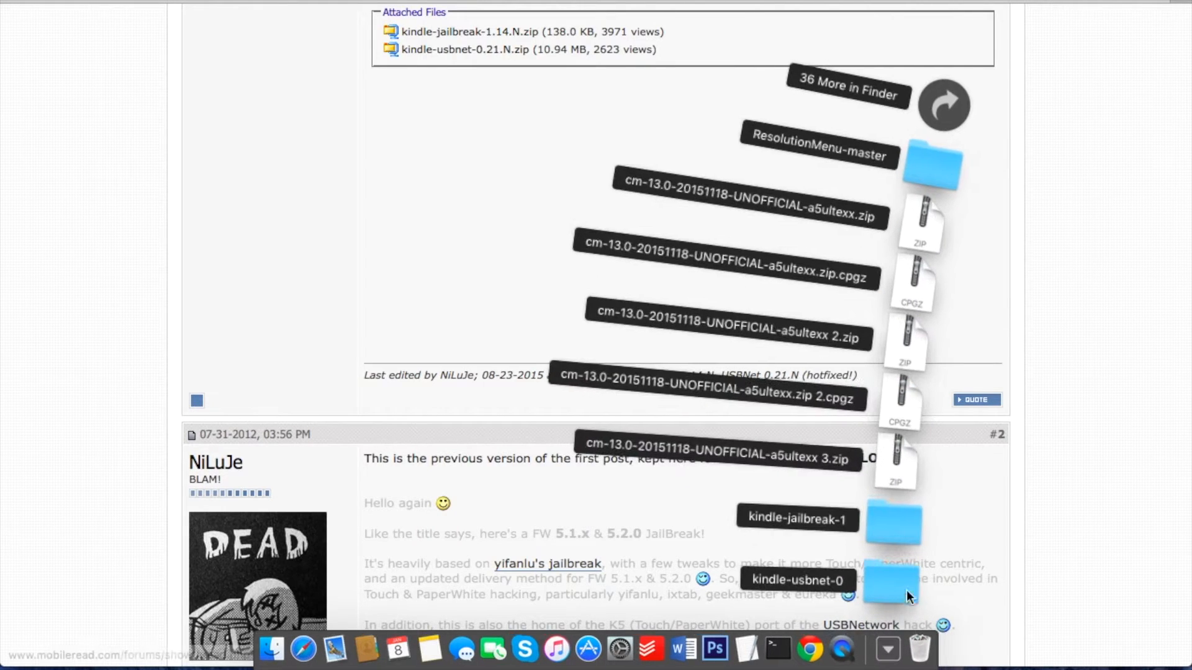